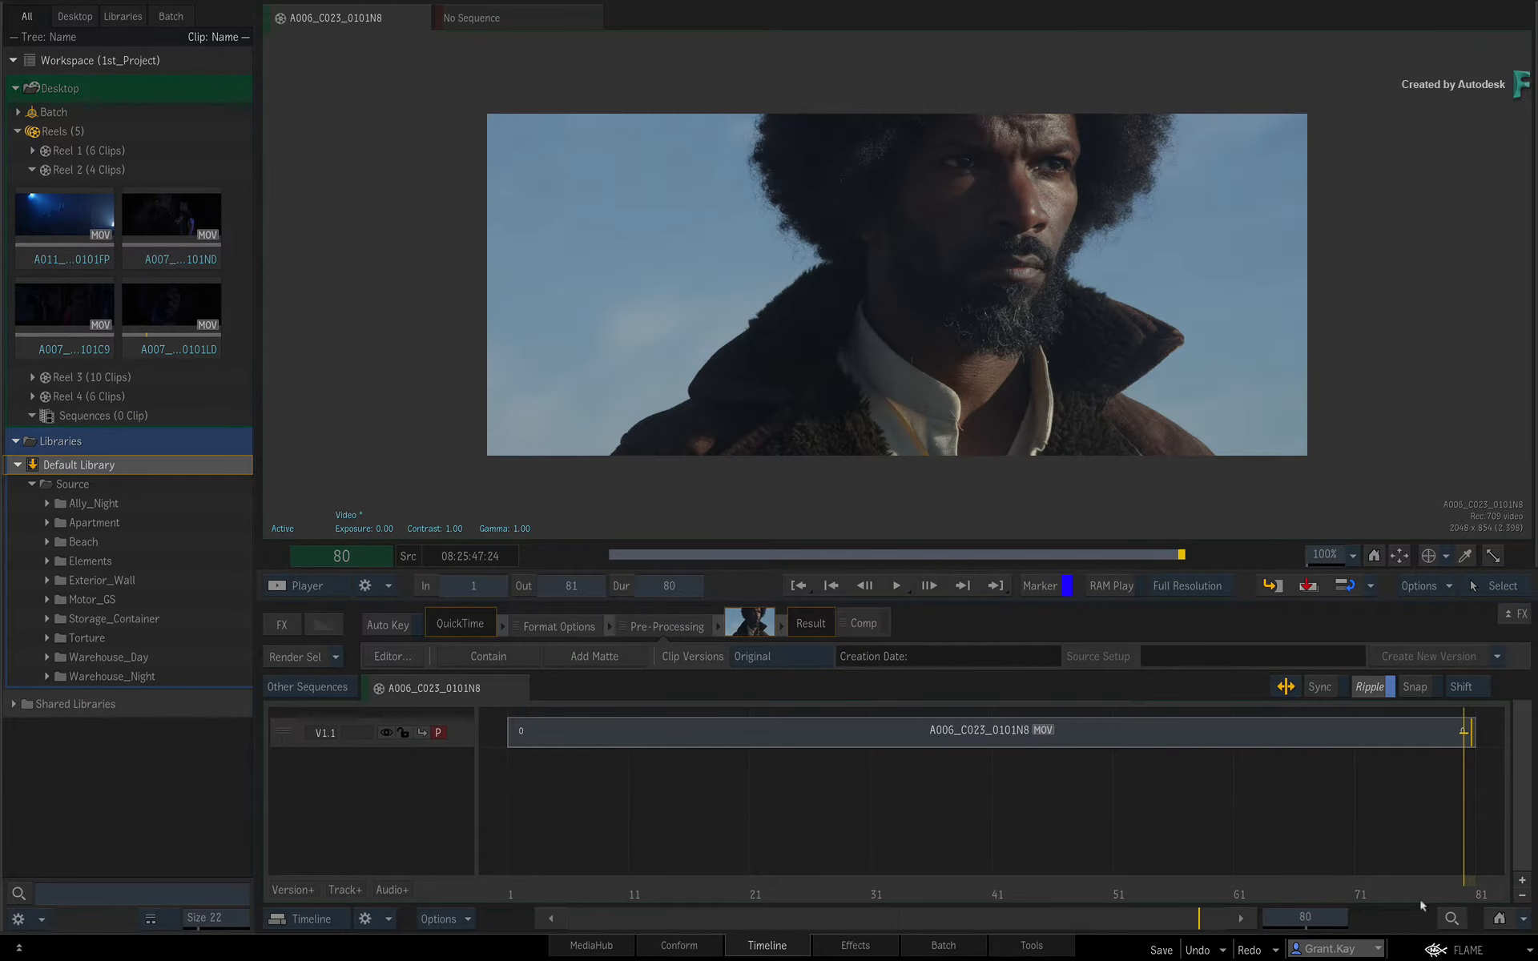
Step: Drag the positioner back to frame 1 of clip A006_C023_0101N8
{"action": "left_click_drag", "start_coordinate": [1464, 731], "coordinate": [1376, 730]}
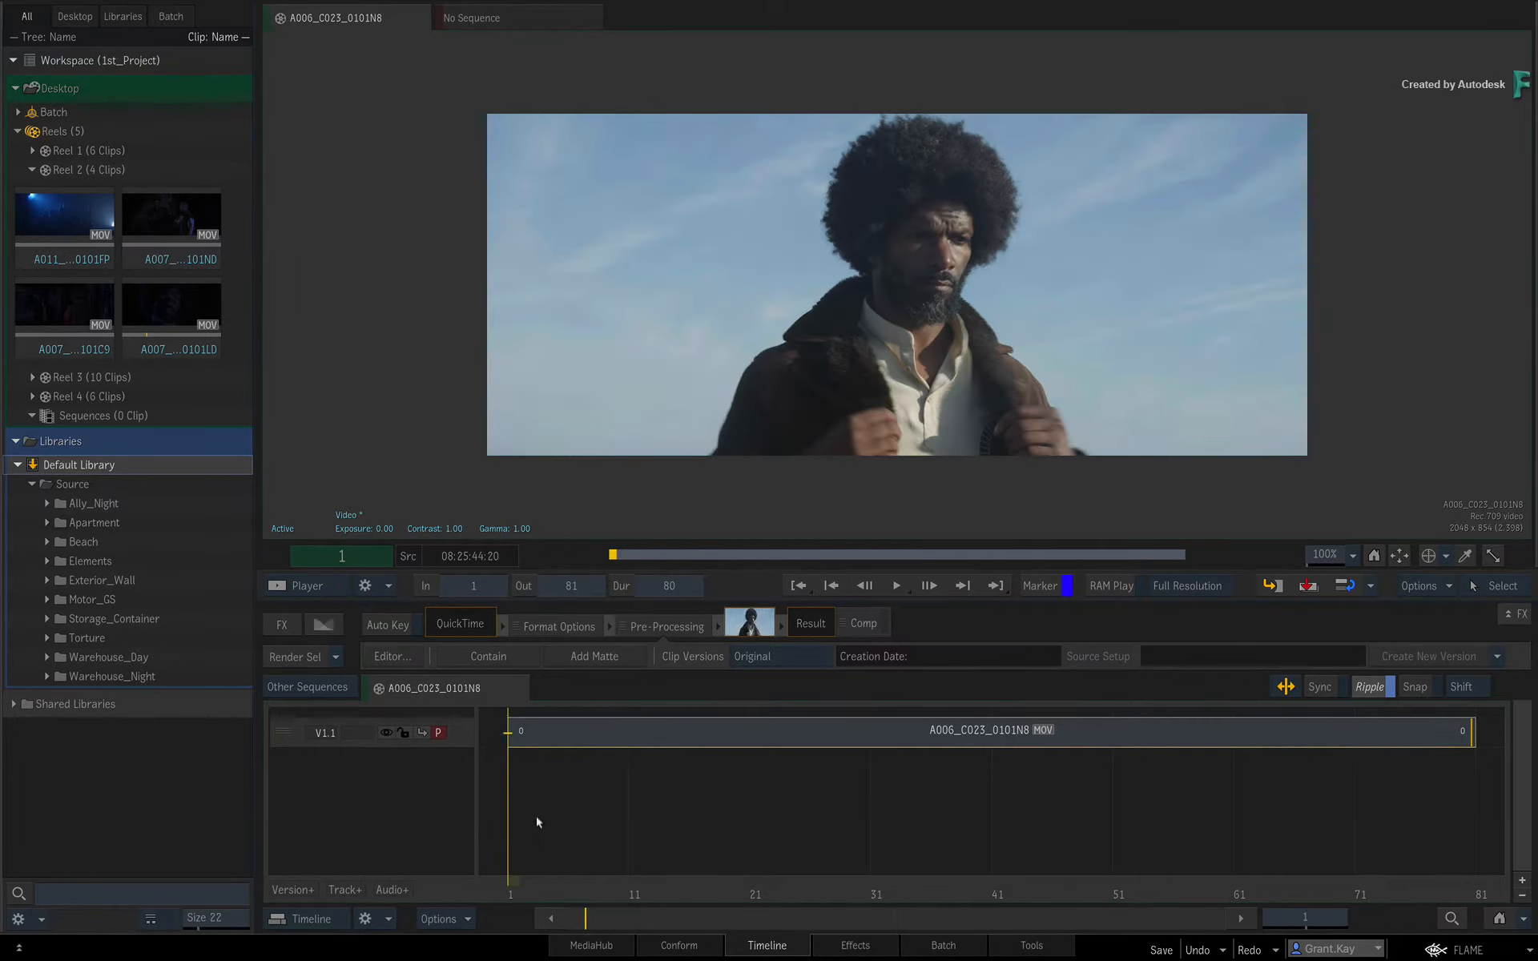
{"action": "mouse_move", "coordinate": [965, 780]}
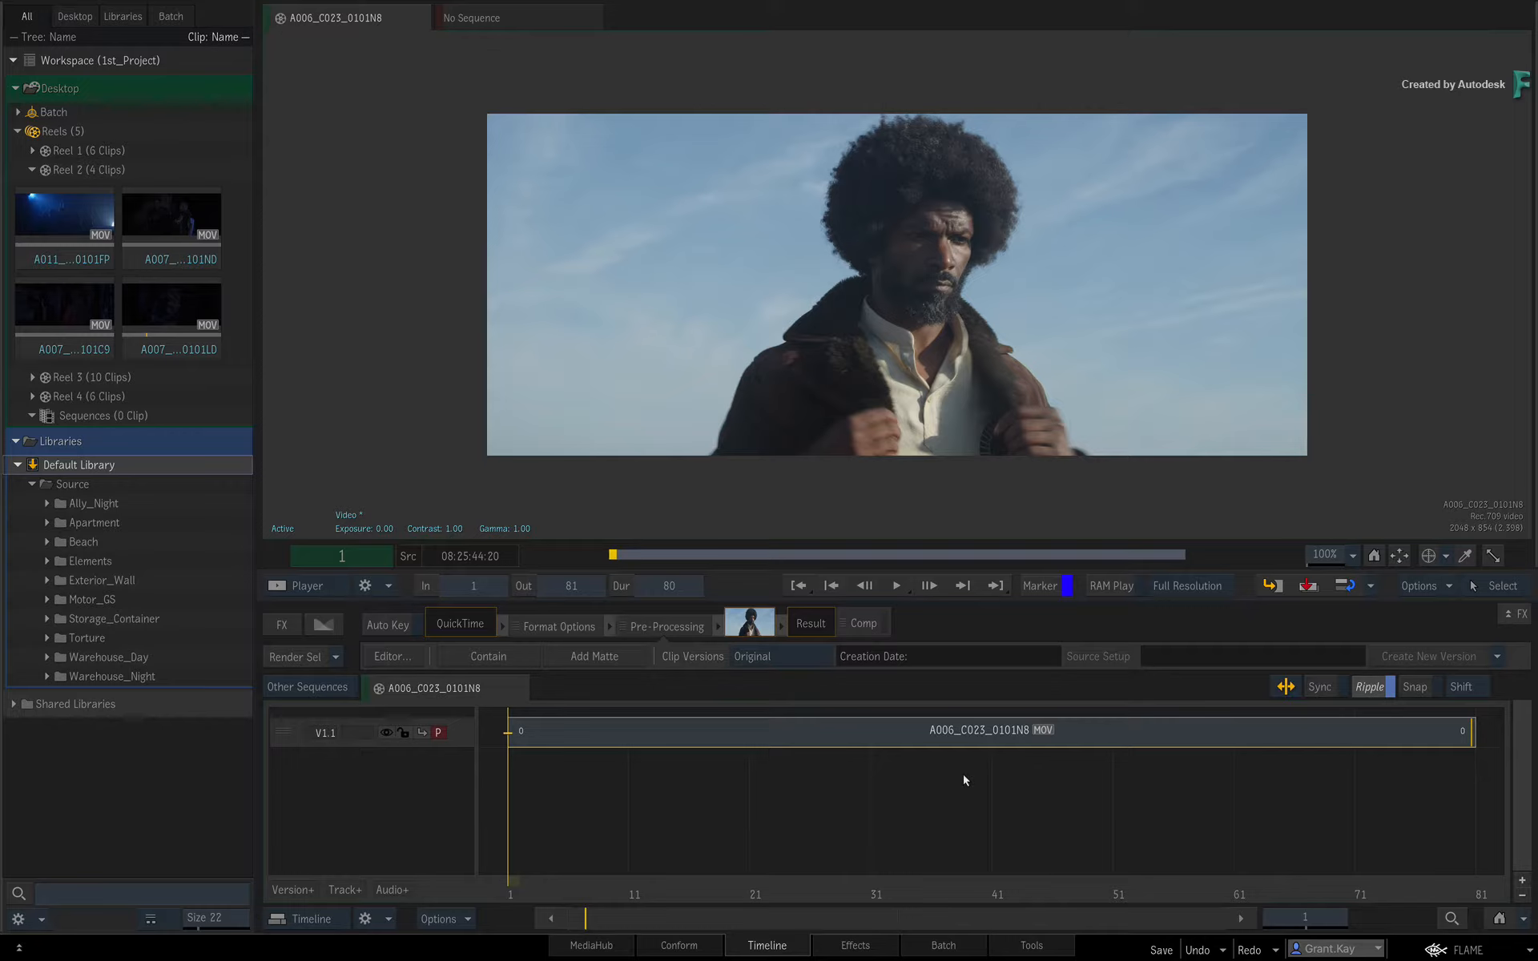
{"action": "mouse_move", "coordinate": [956, 785]}
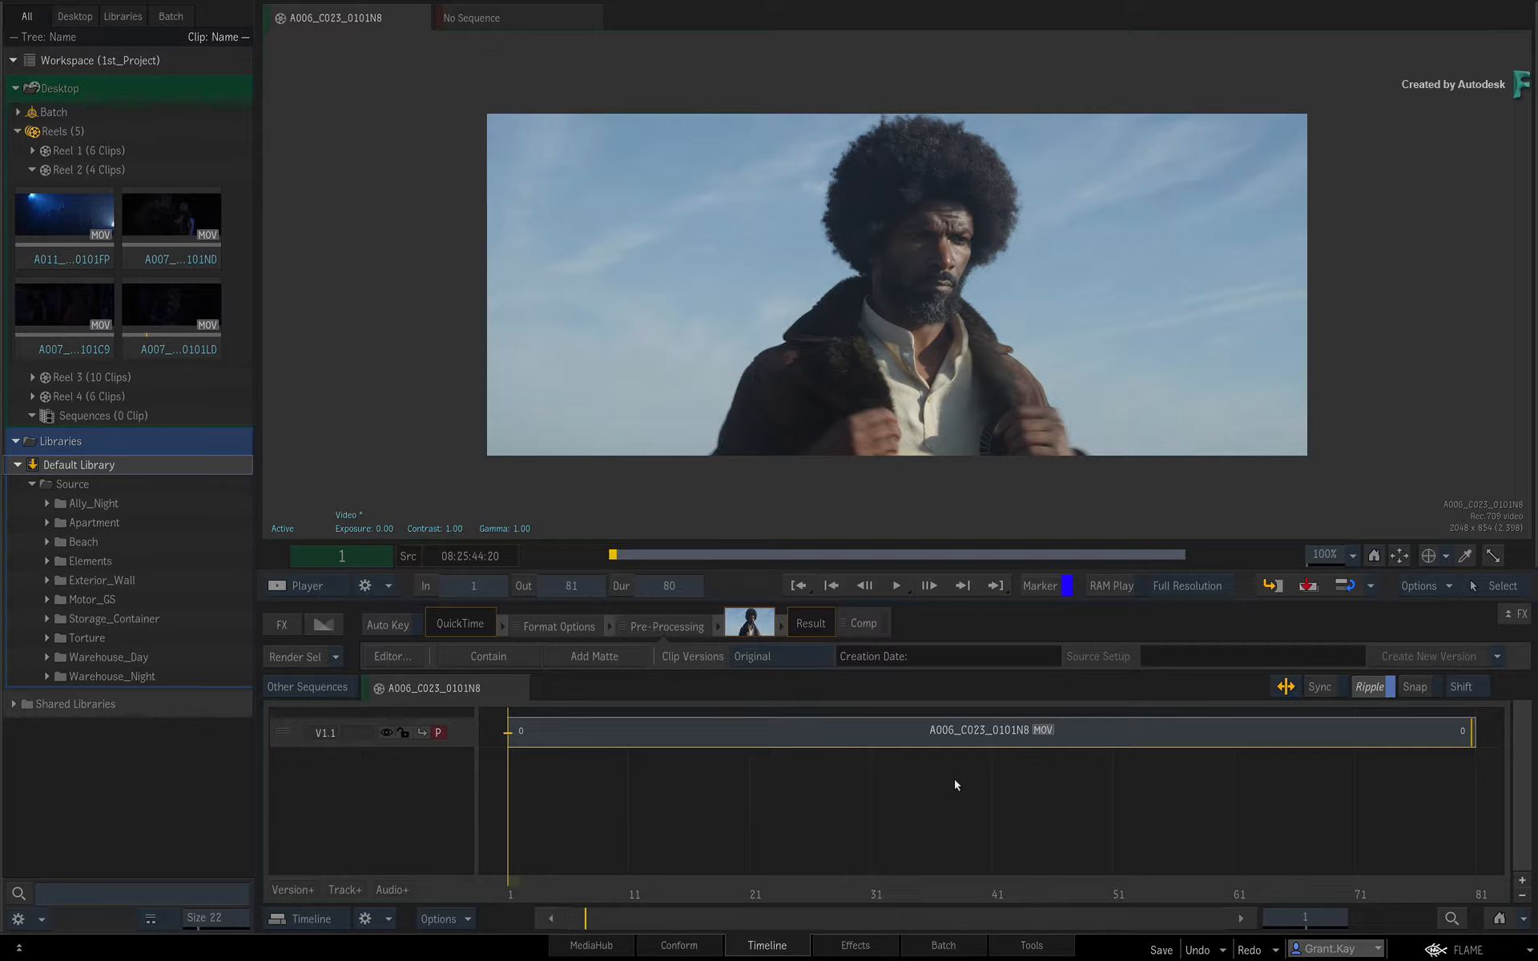
{"action": "mouse_move", "coordinate": [1235, 867]}
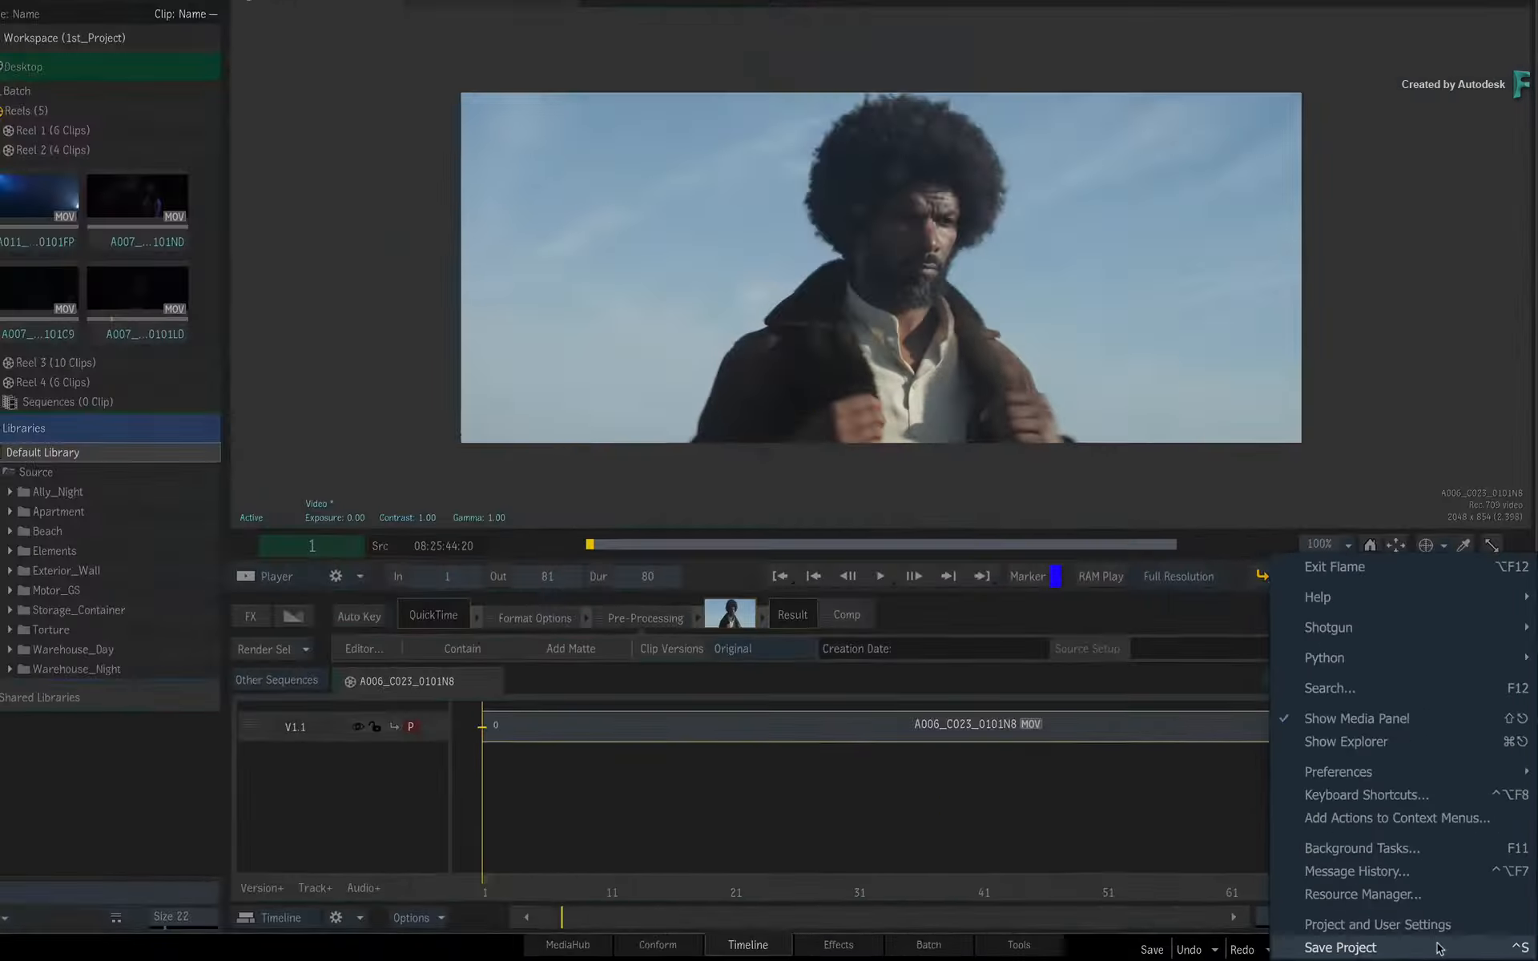
Step: Save the current project with Ctrl+S
{"action": "key", "text": "Ctrl+S"}
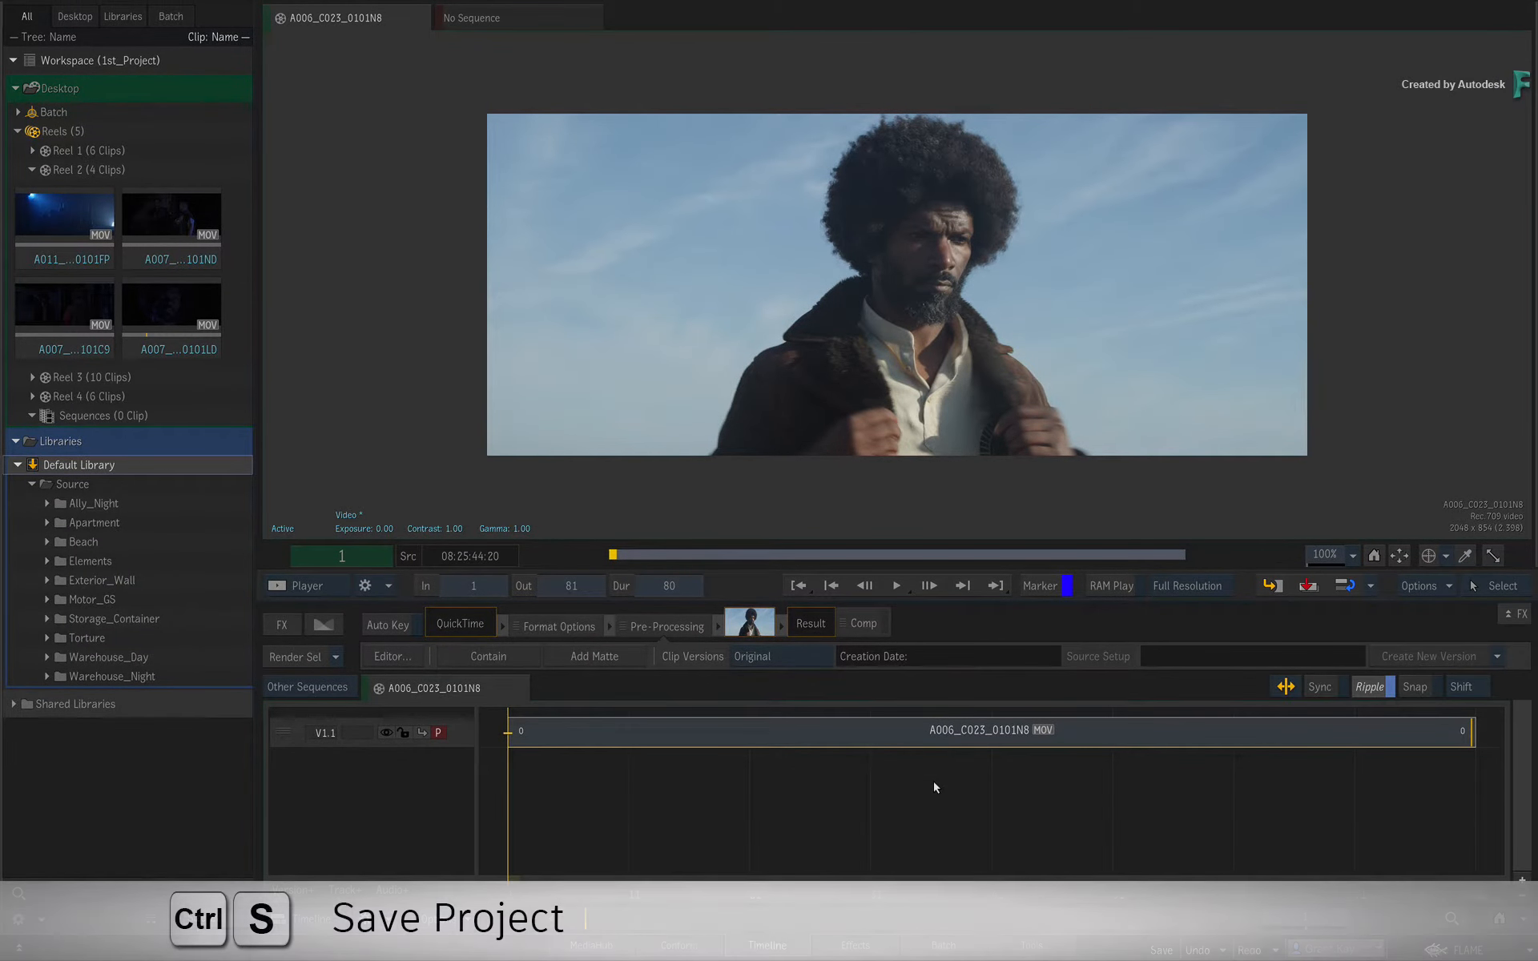
{"action": "key", "text": "Ctrl+S"}
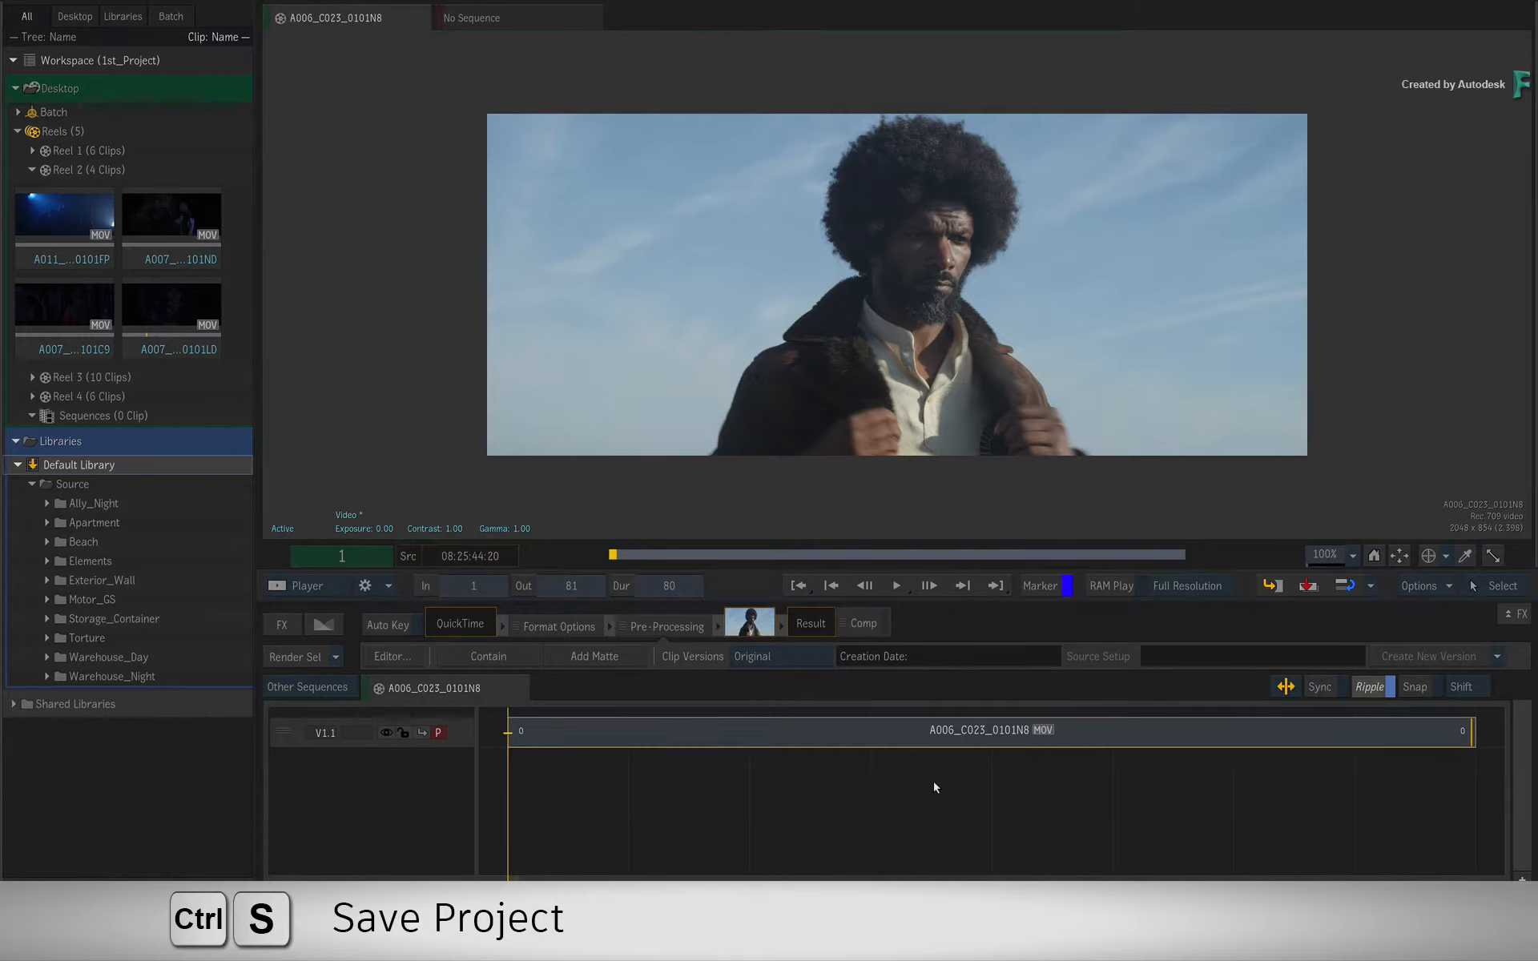
{"action": "key", "text": "ctrl+s"}
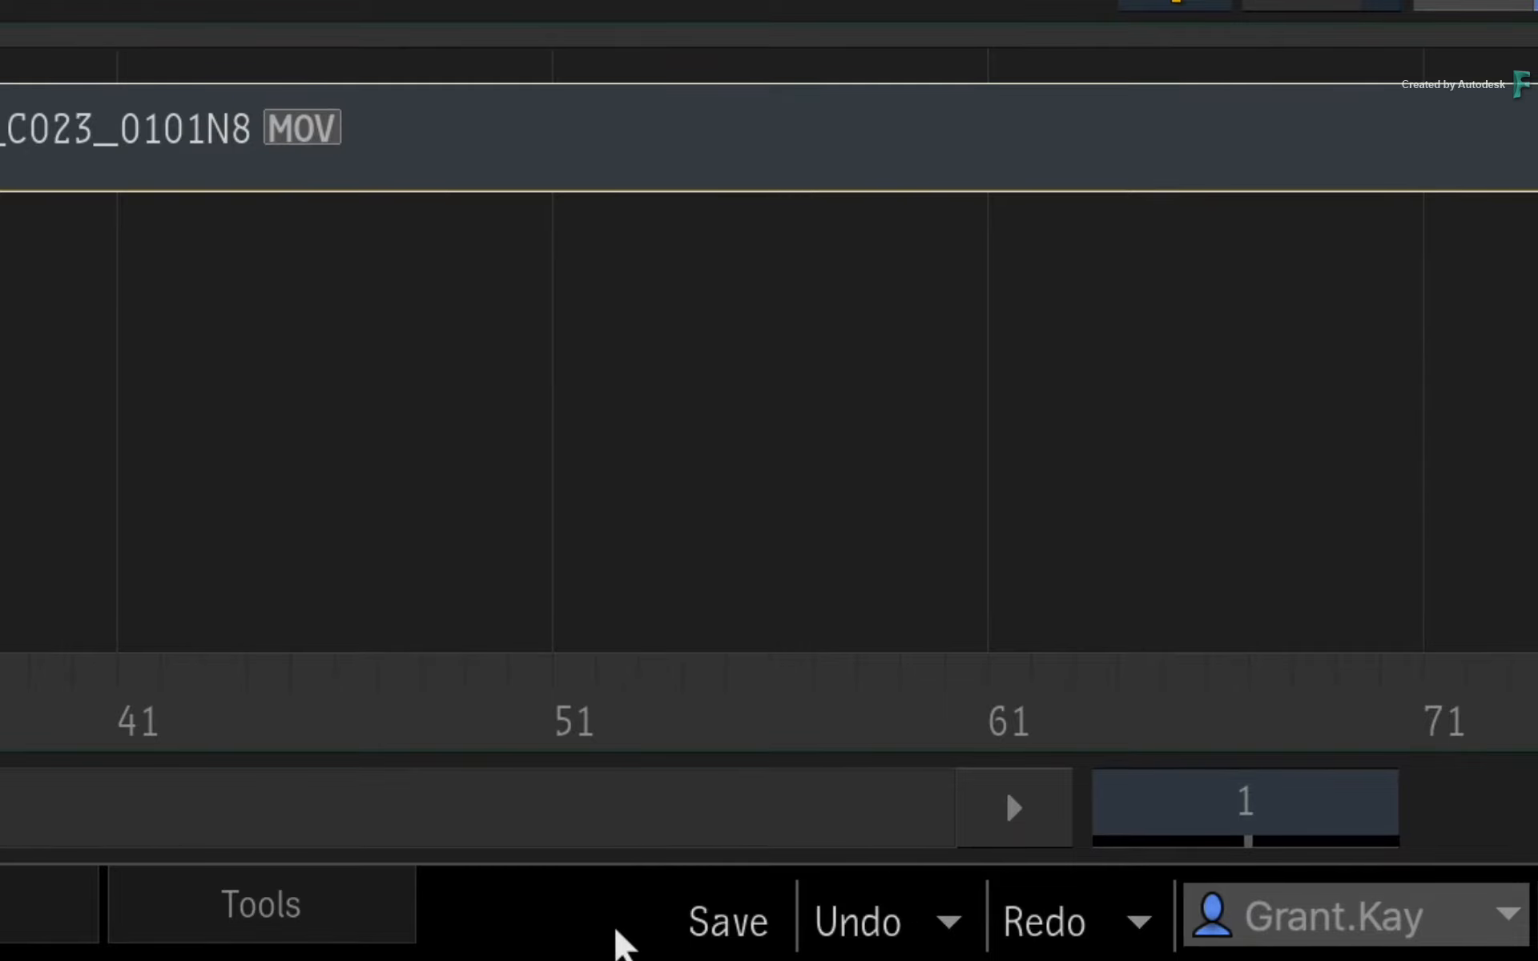
{"action": "mouse_move", "coordinate": [635, 935]}
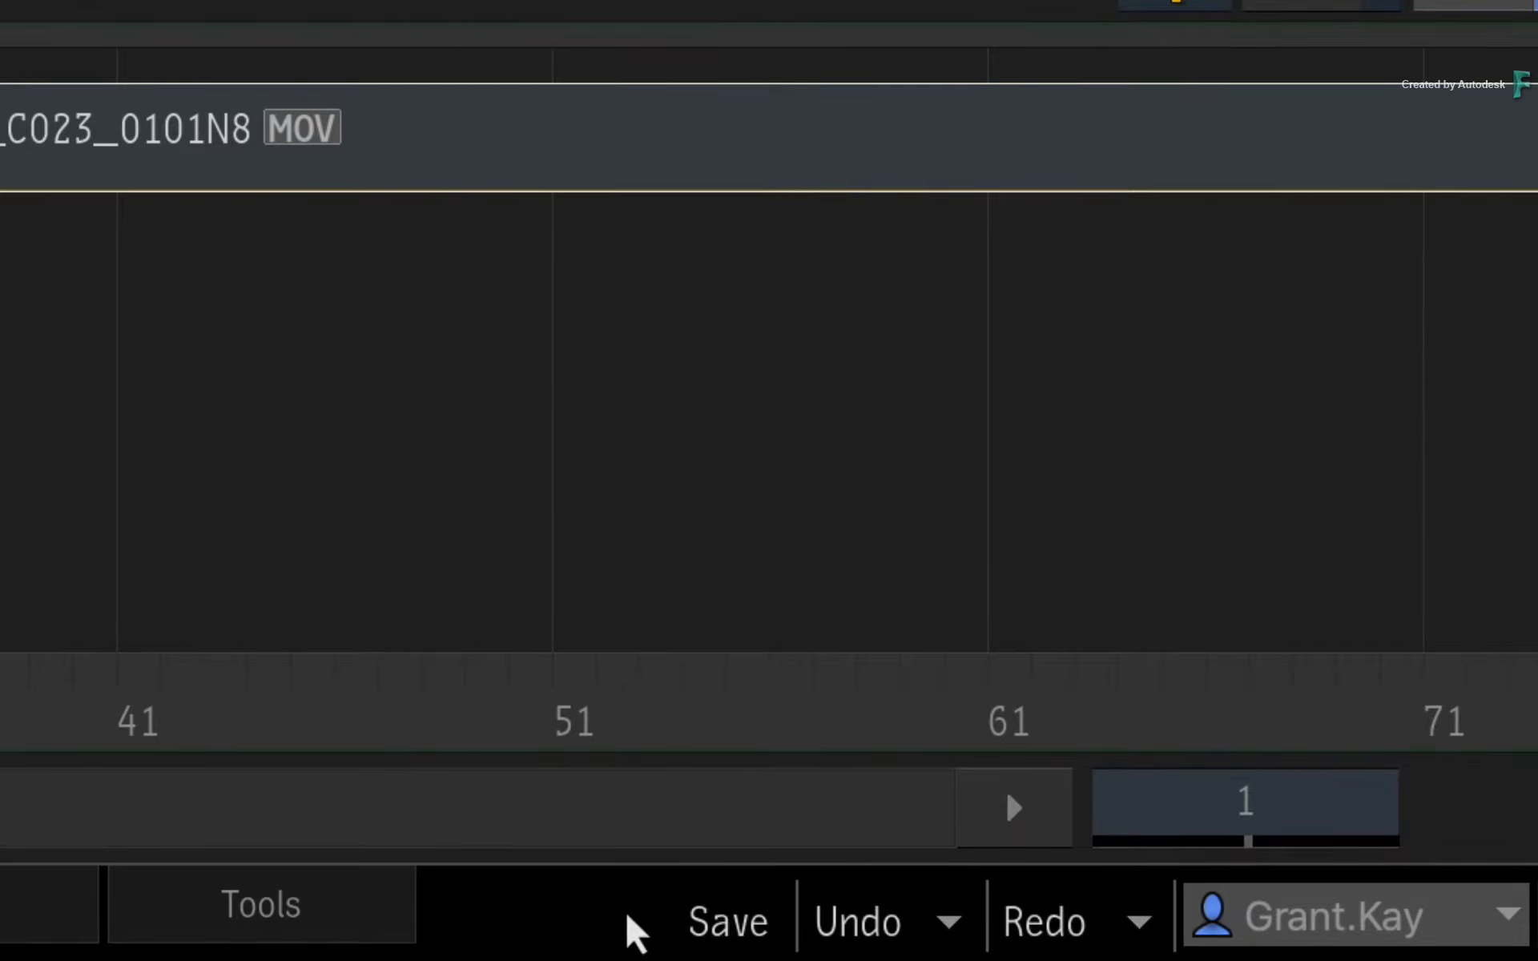
Step: Save the desktop as Desktop into the Default Library
{"action": "left_click", "coordinate": [727, 921]}
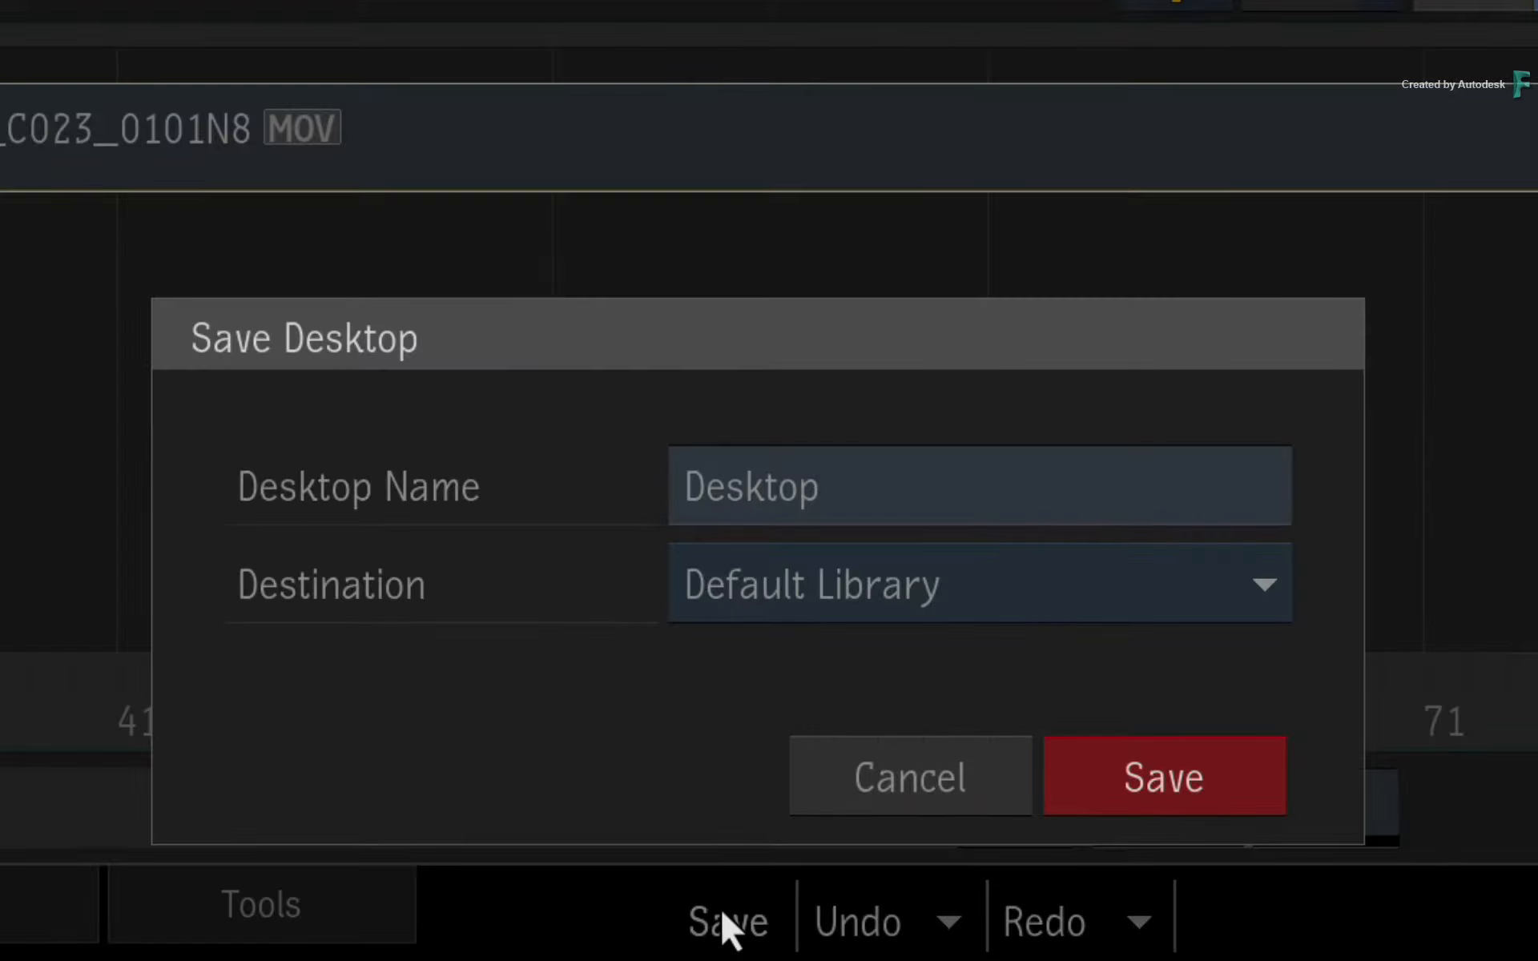
{"action": "left_click", "coordinate": [1162, 777]}
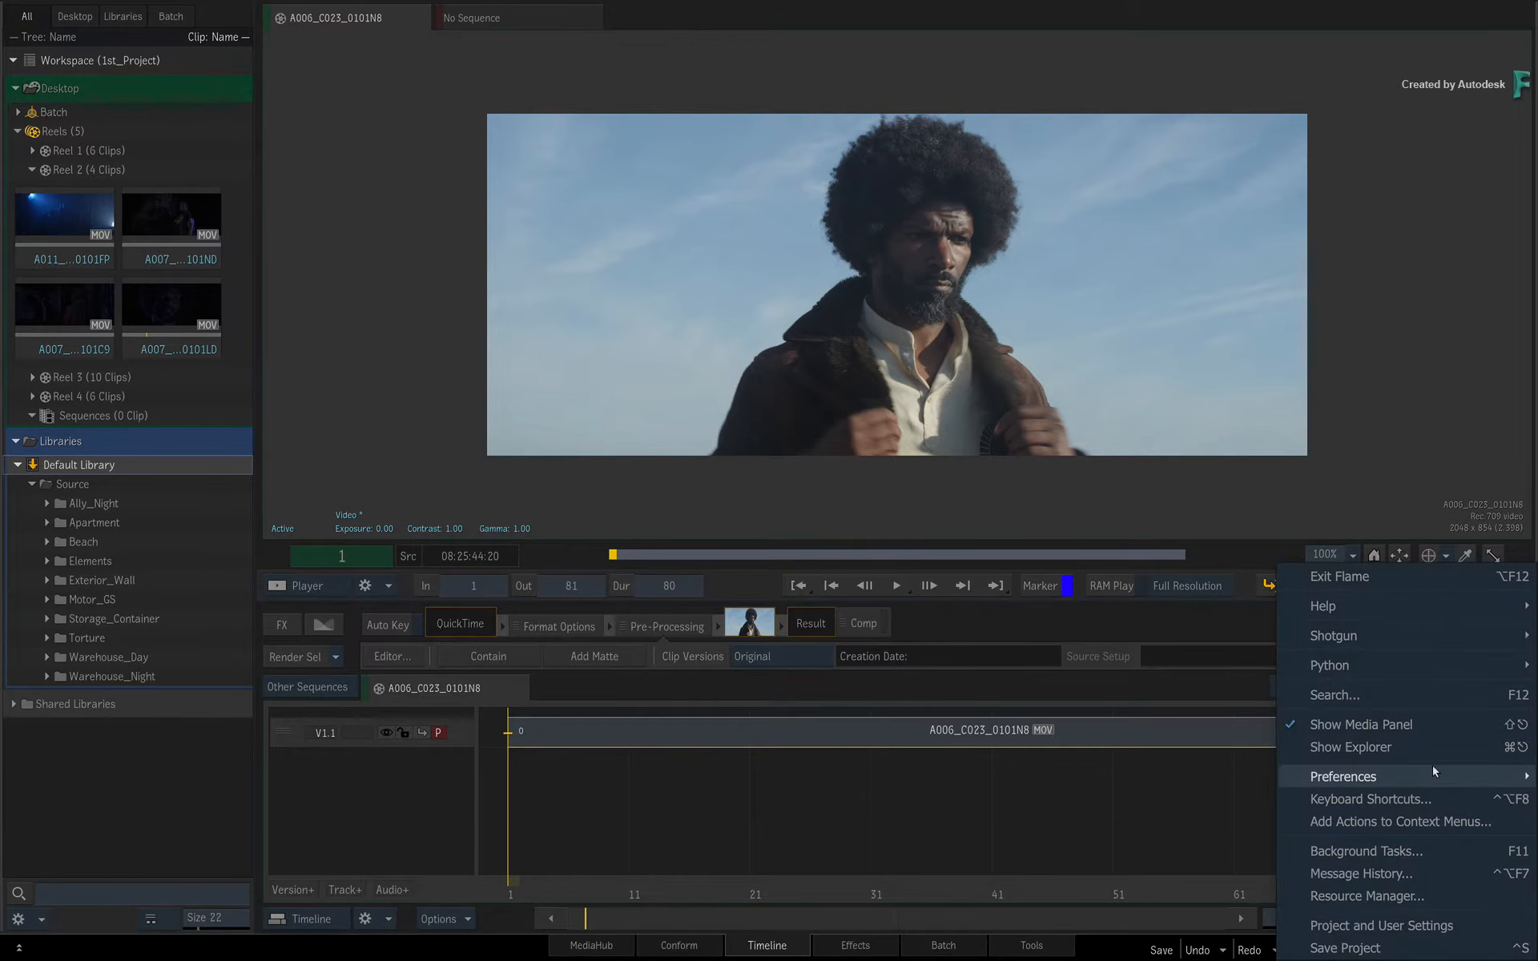
Step: Open the Flame Preferences and view the General settings
{"action": "left_click", "coordinate": [1343, 777]}
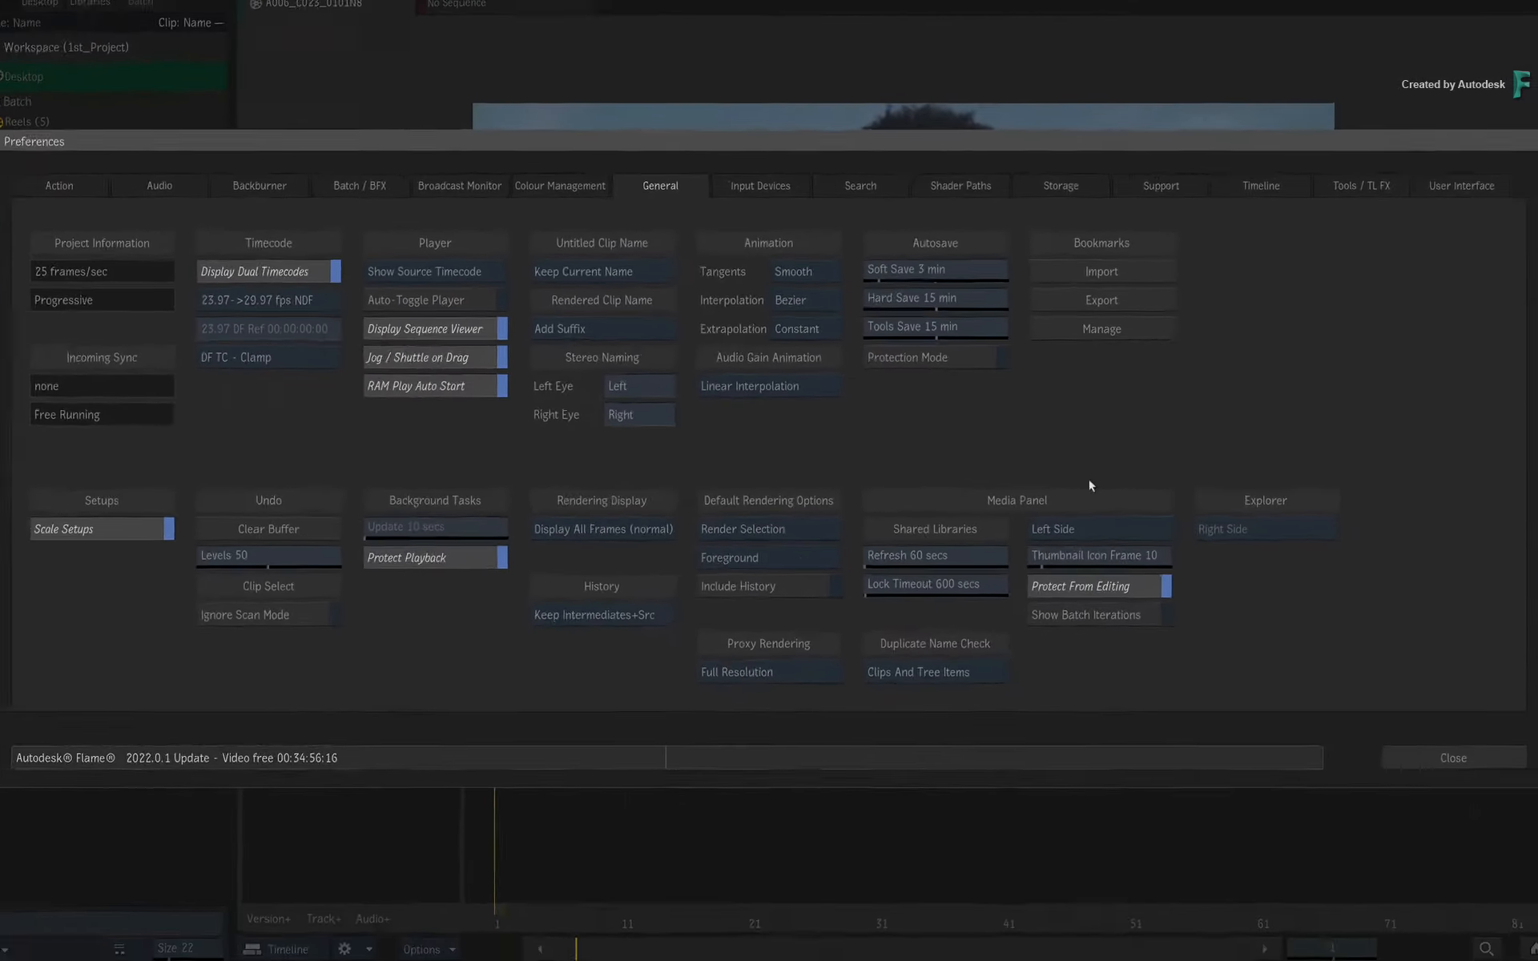
{"action": "left_click", "coordinate": [1453, 757]}
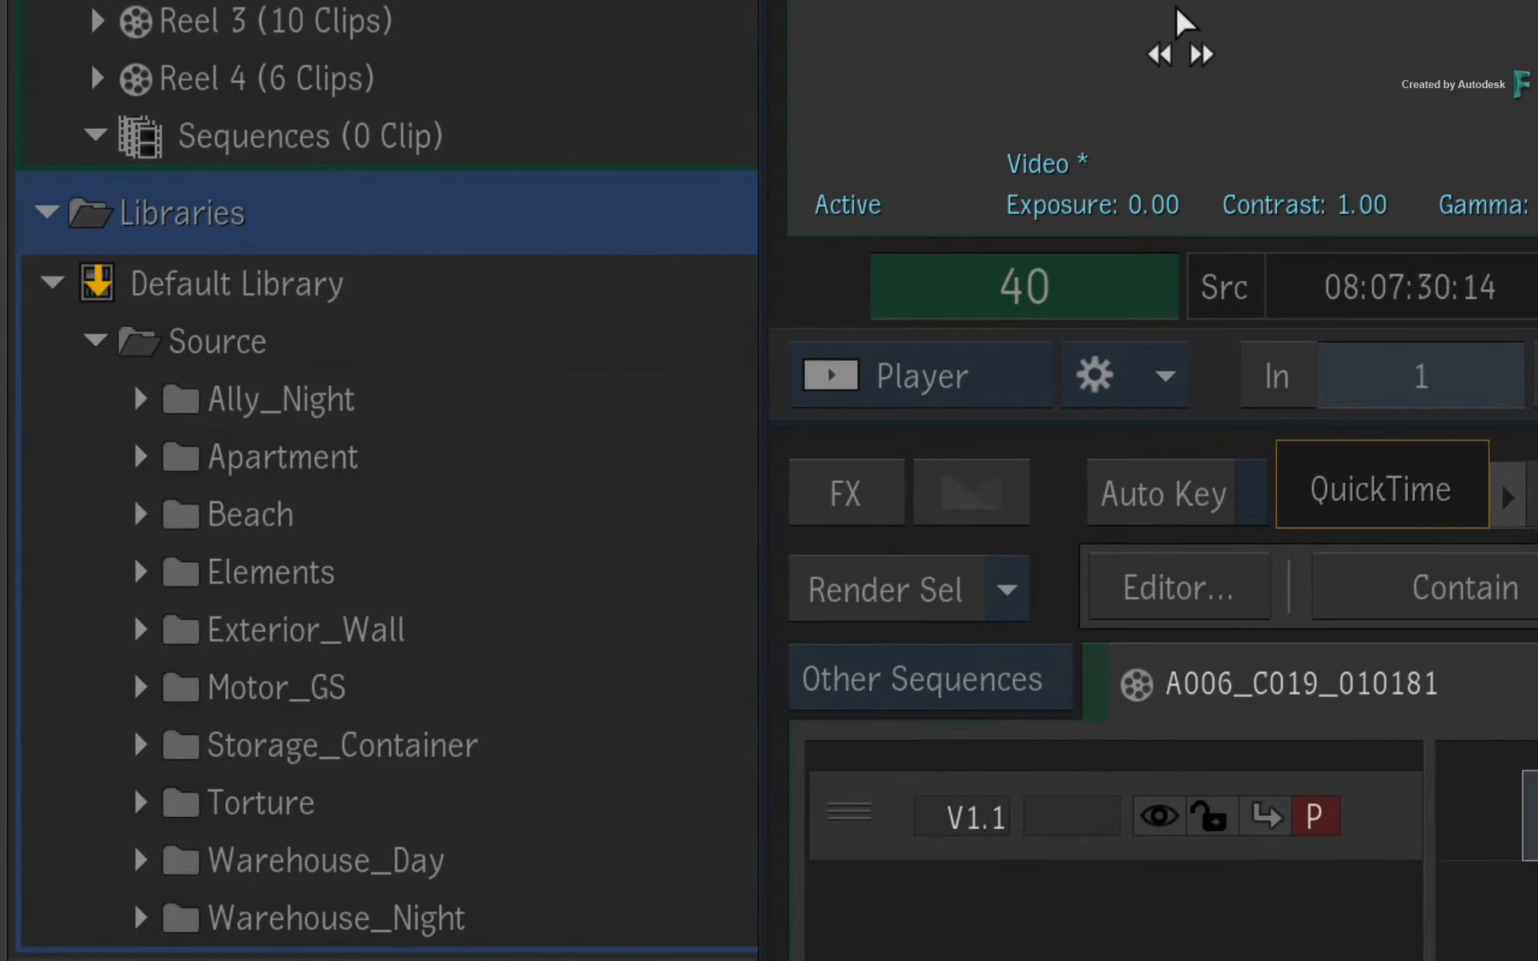
{"action": "mouse_move", "coordinate": [683, 112]}
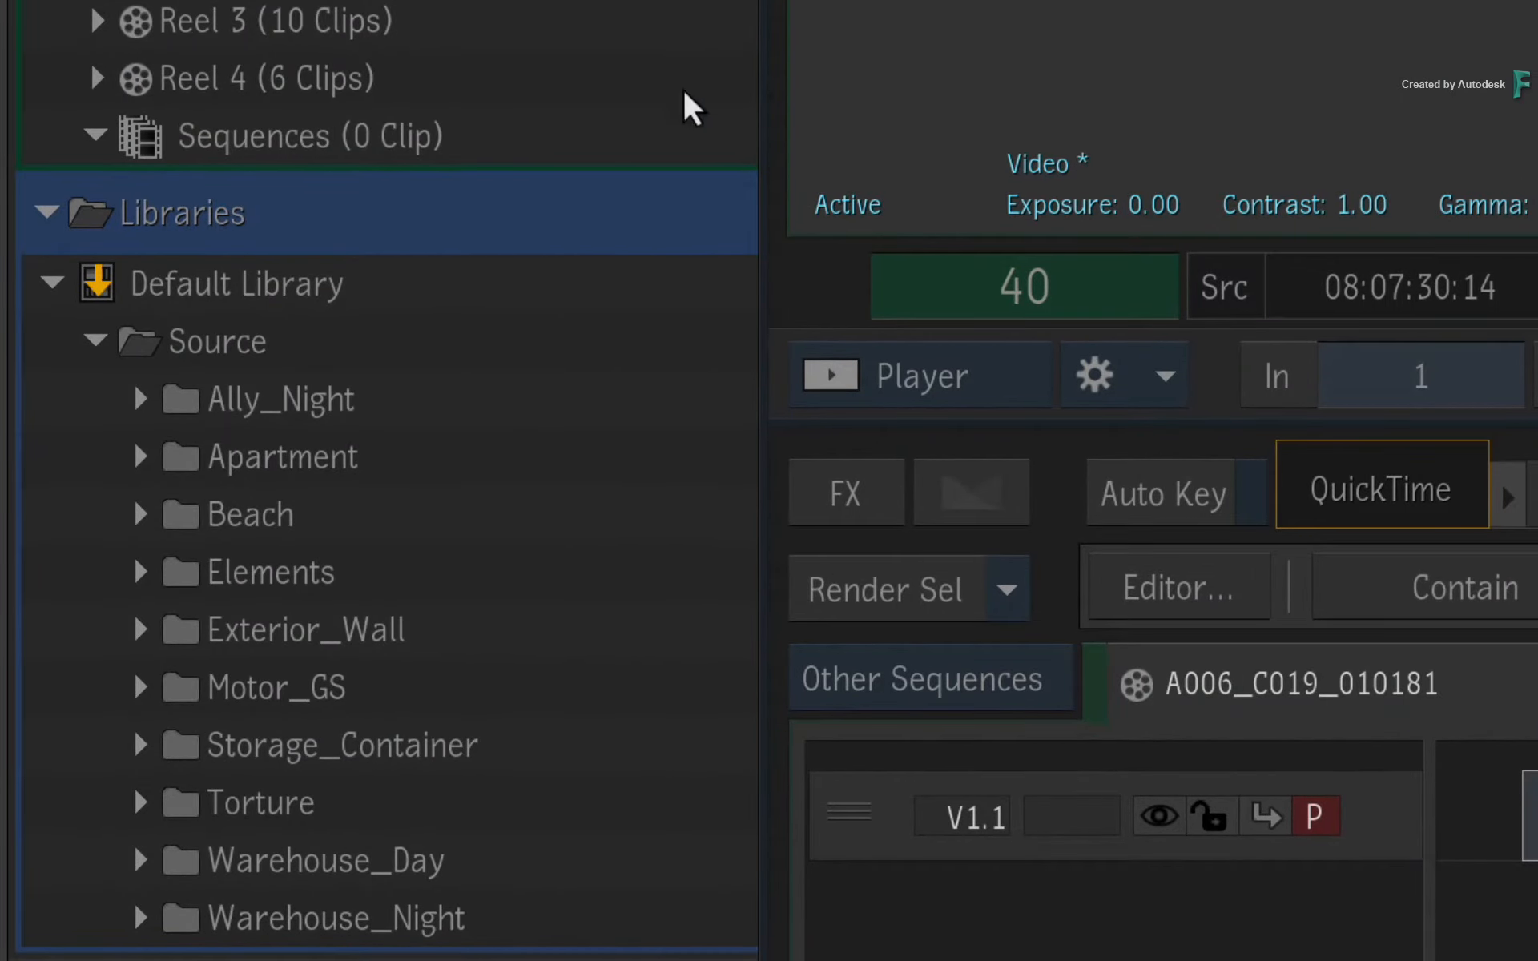
Step: Expand Reel 1 and load clip A006_C019_010181 into the viewer
{"action": "left_click", "coordinate": [236, 283]}
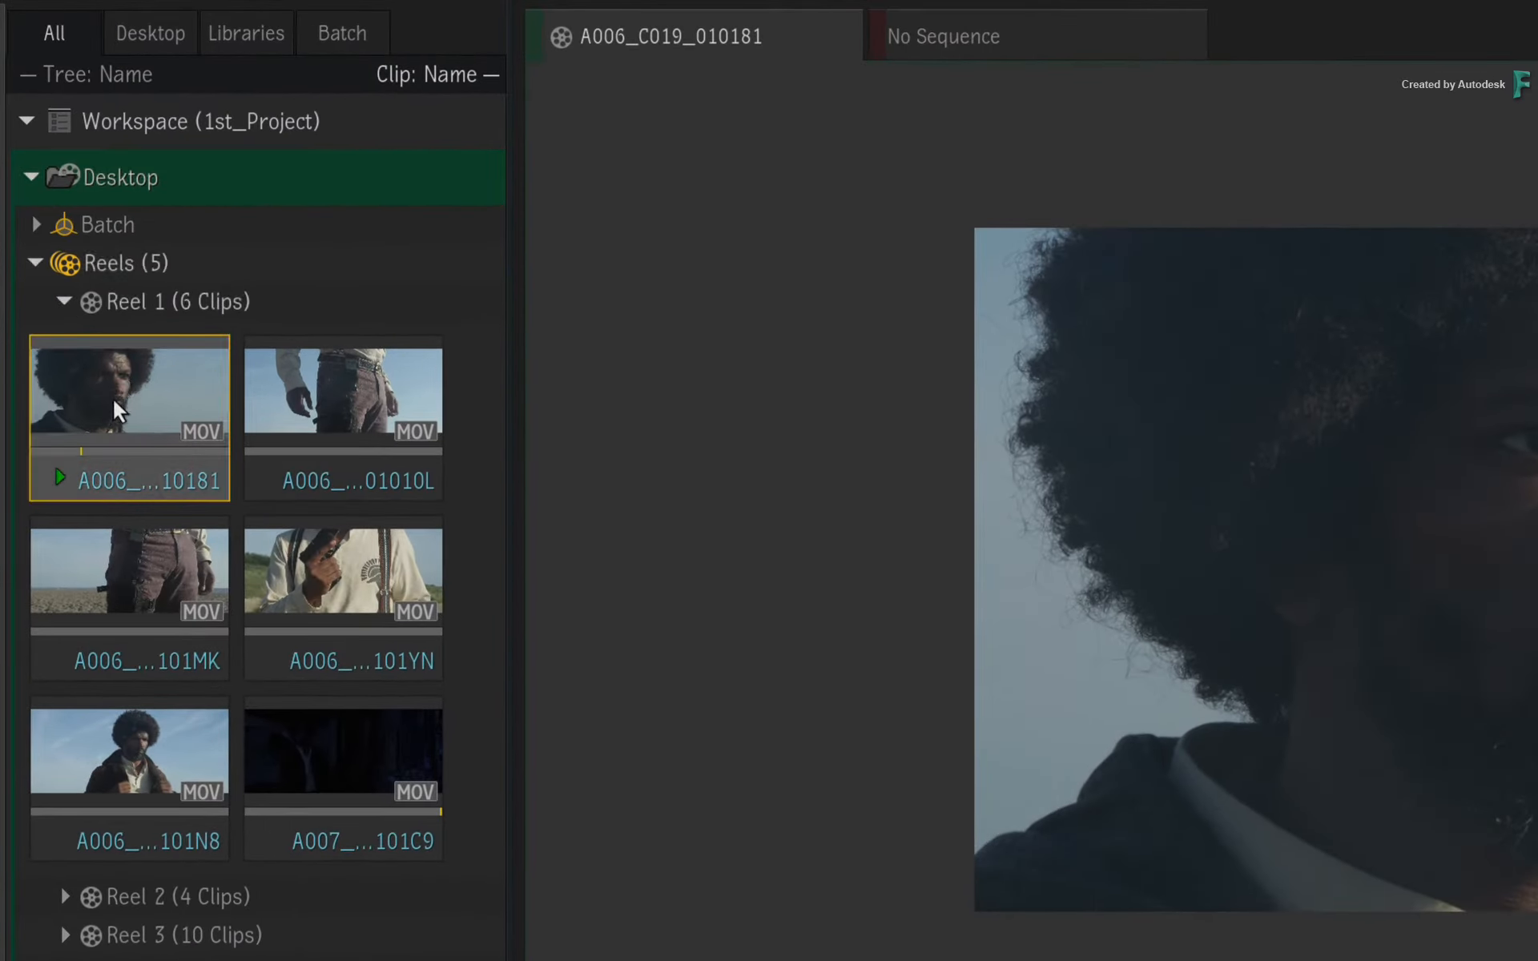
Step: Drag the first Reel 1 clip onto the Default Library
{"action": "left_click_drag", "start_coordinate": [128, 401], "coordinate": [187, 805]}
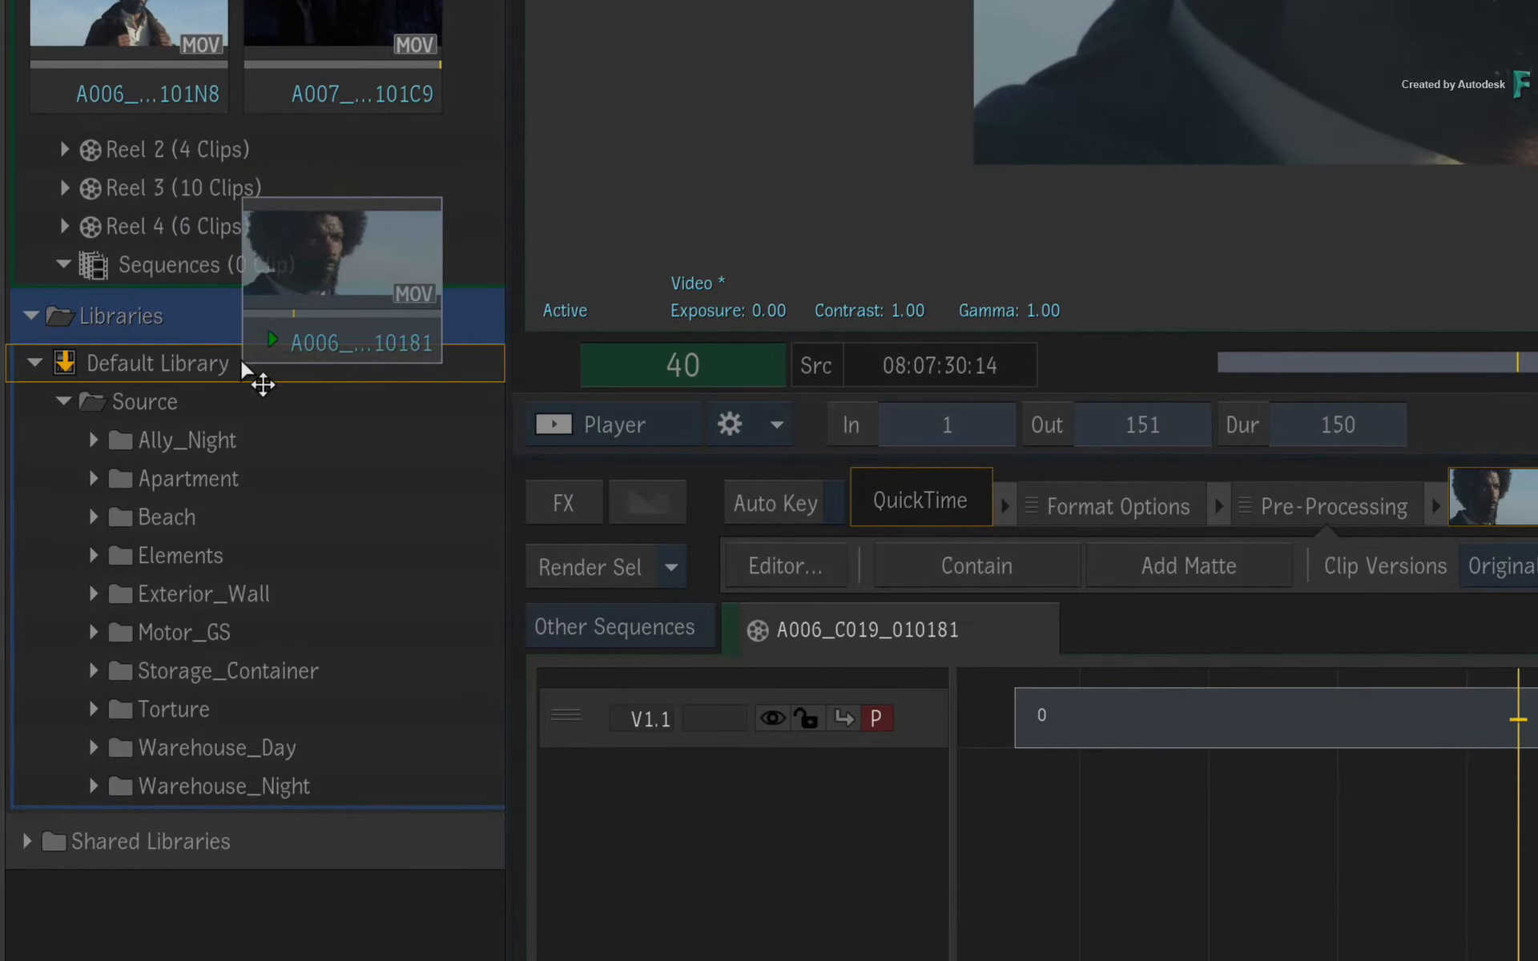
{"action": "left_click_drag", "start_coordinate": [341, 250], "coordinate": [128, 471]}
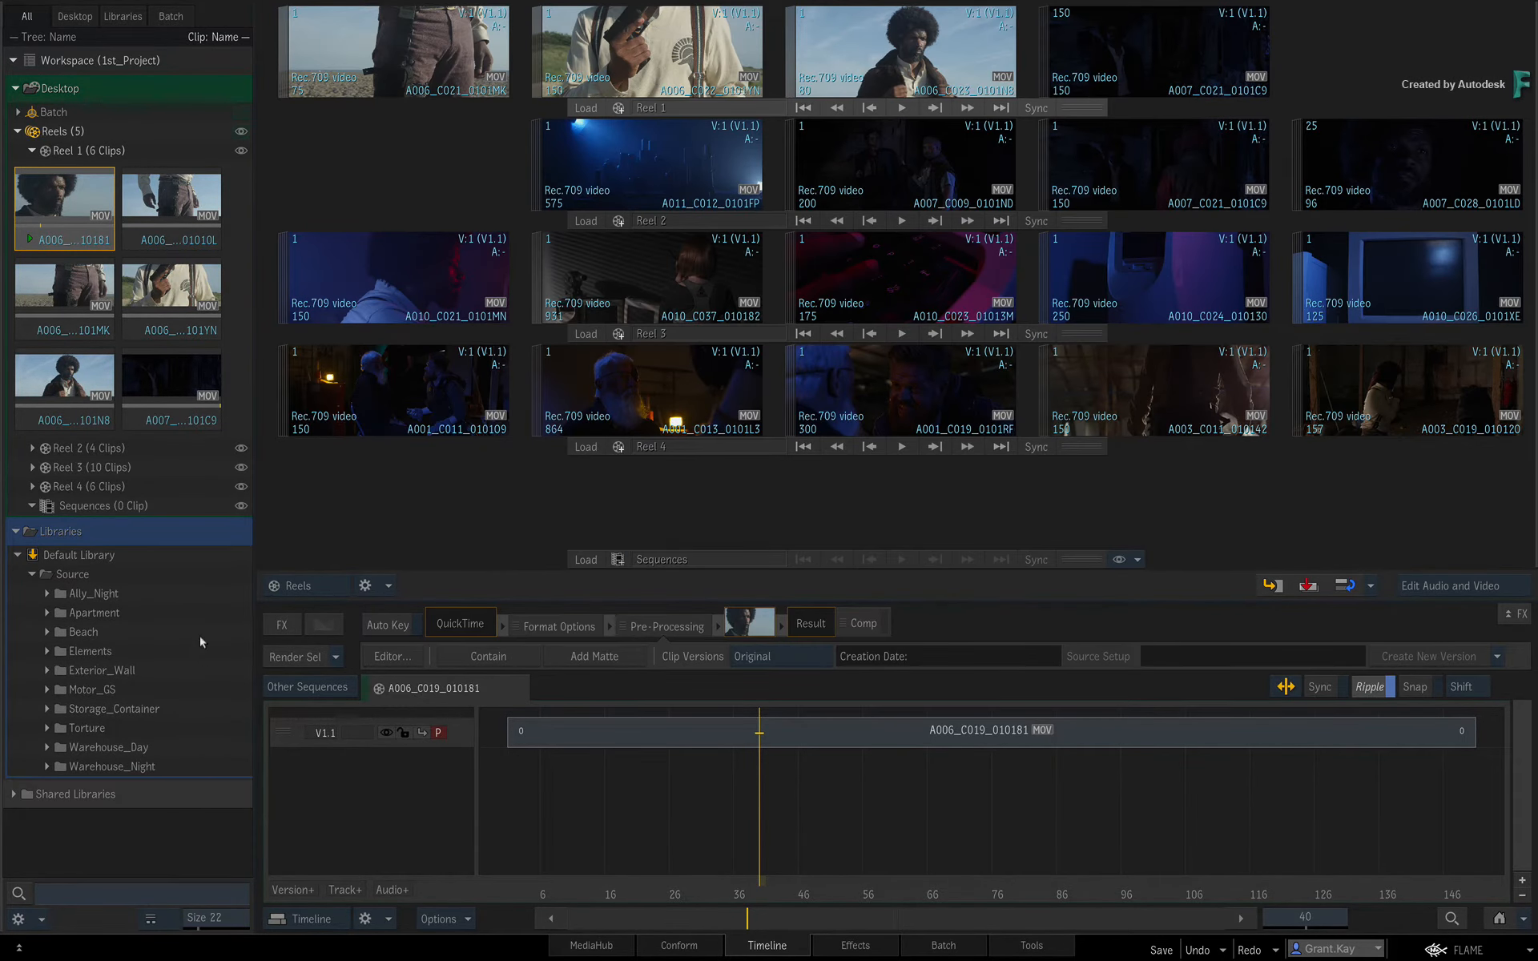
{"action": "mouse_move", "coordinate": [76, 214]}
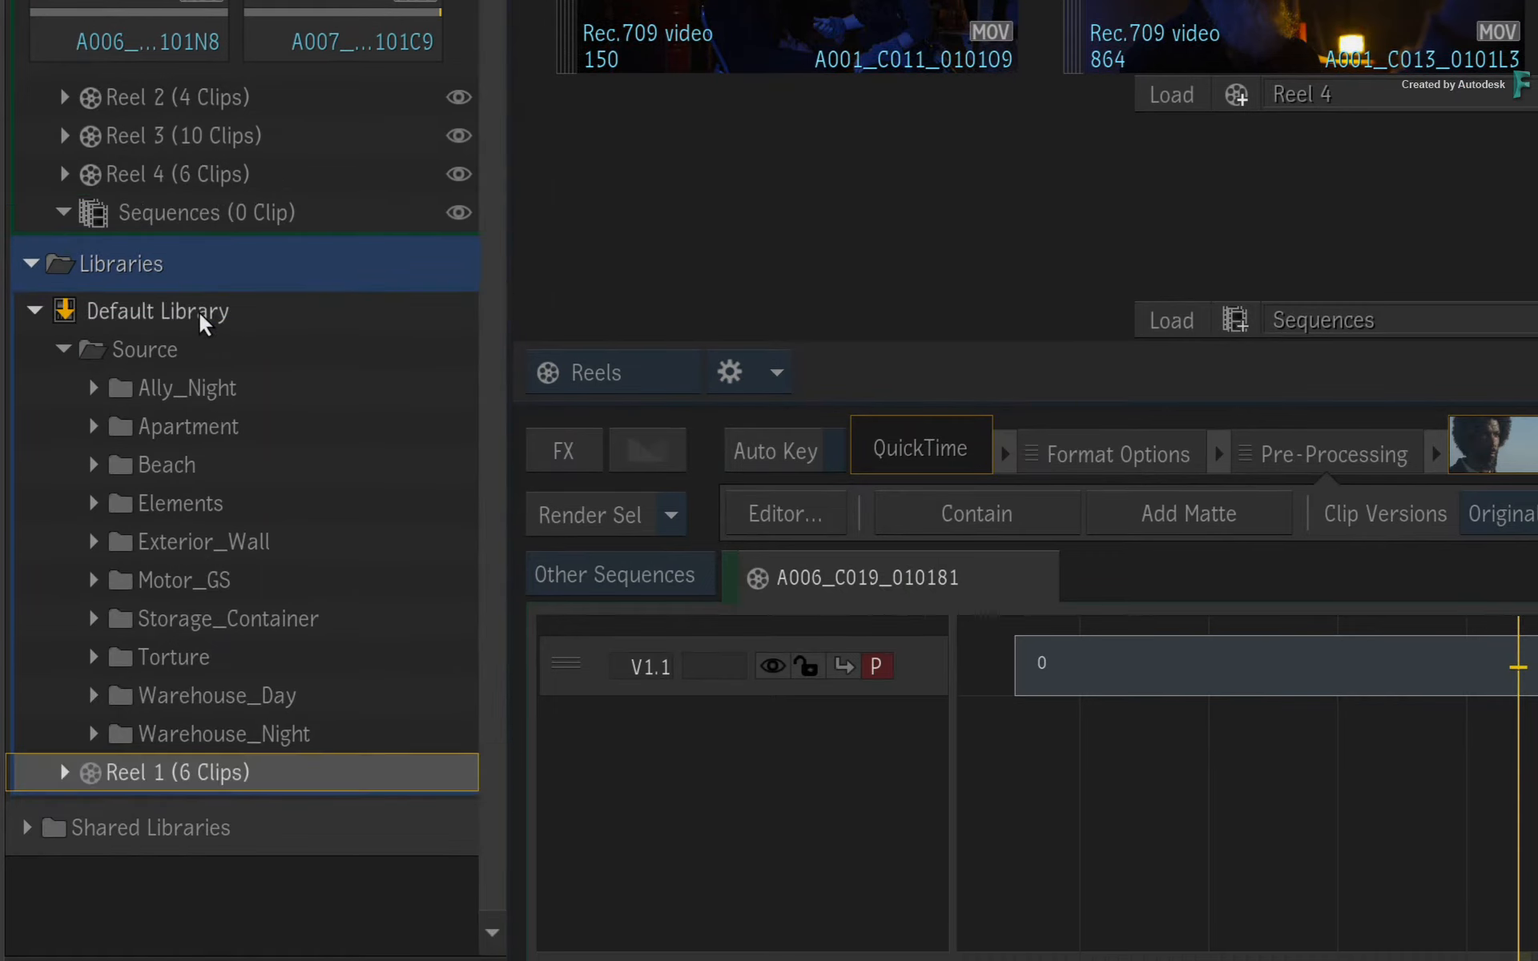
{"action": "mouse_move", "coordinate": [62, 806]}
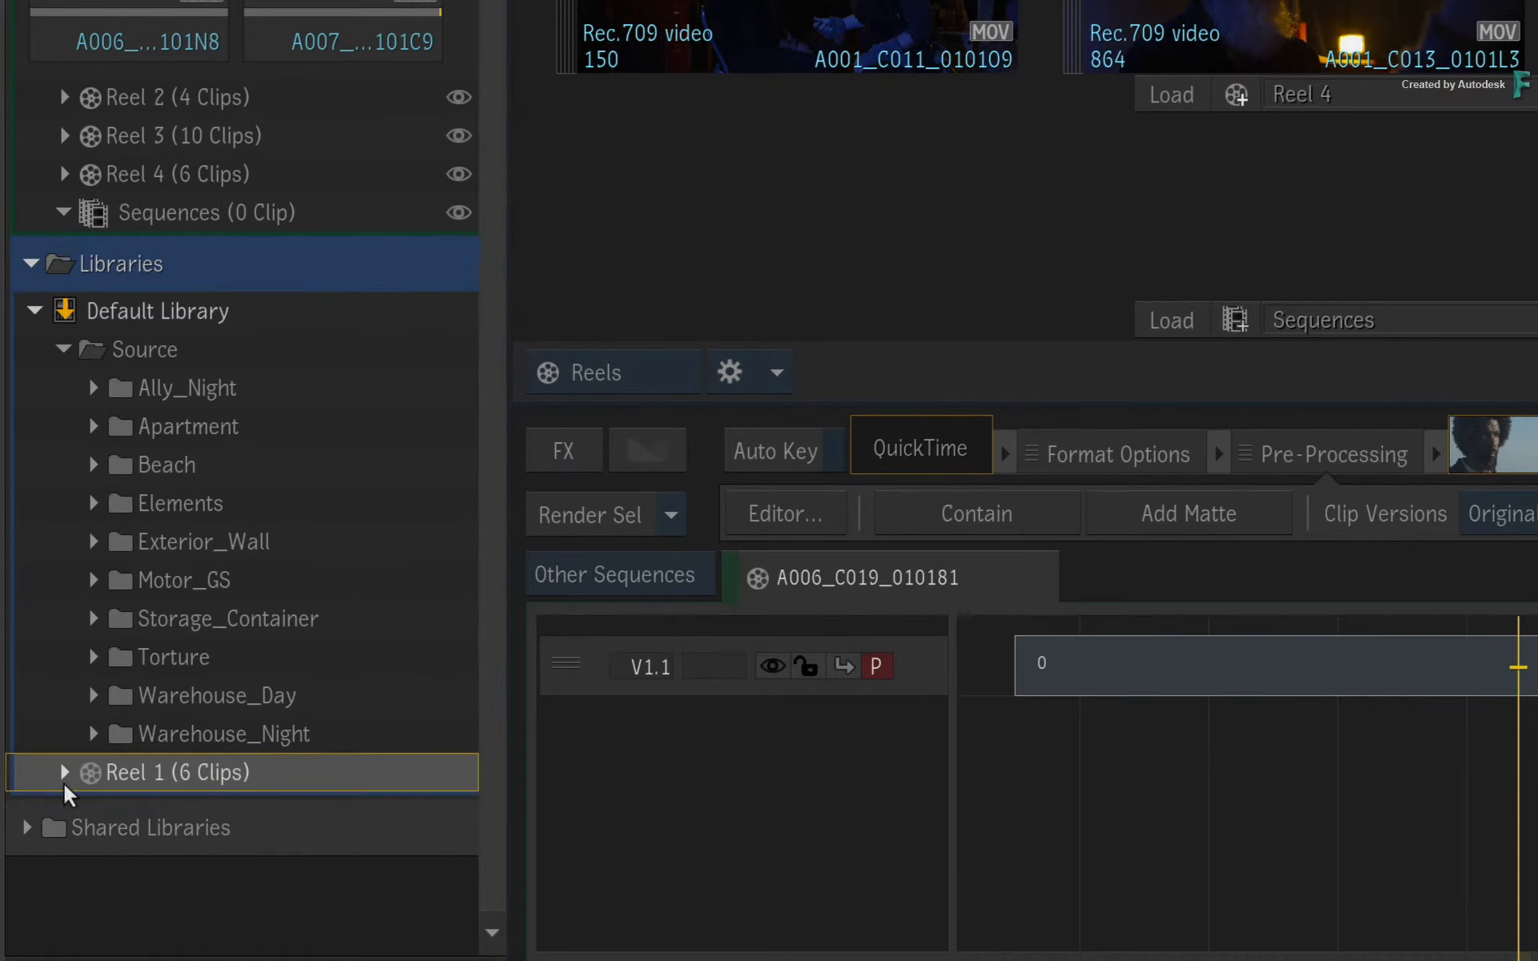
Step: Copy Reel 1 with its six clips into the Default Library
{"action": "left_click", "coordinate": [68, 773]}
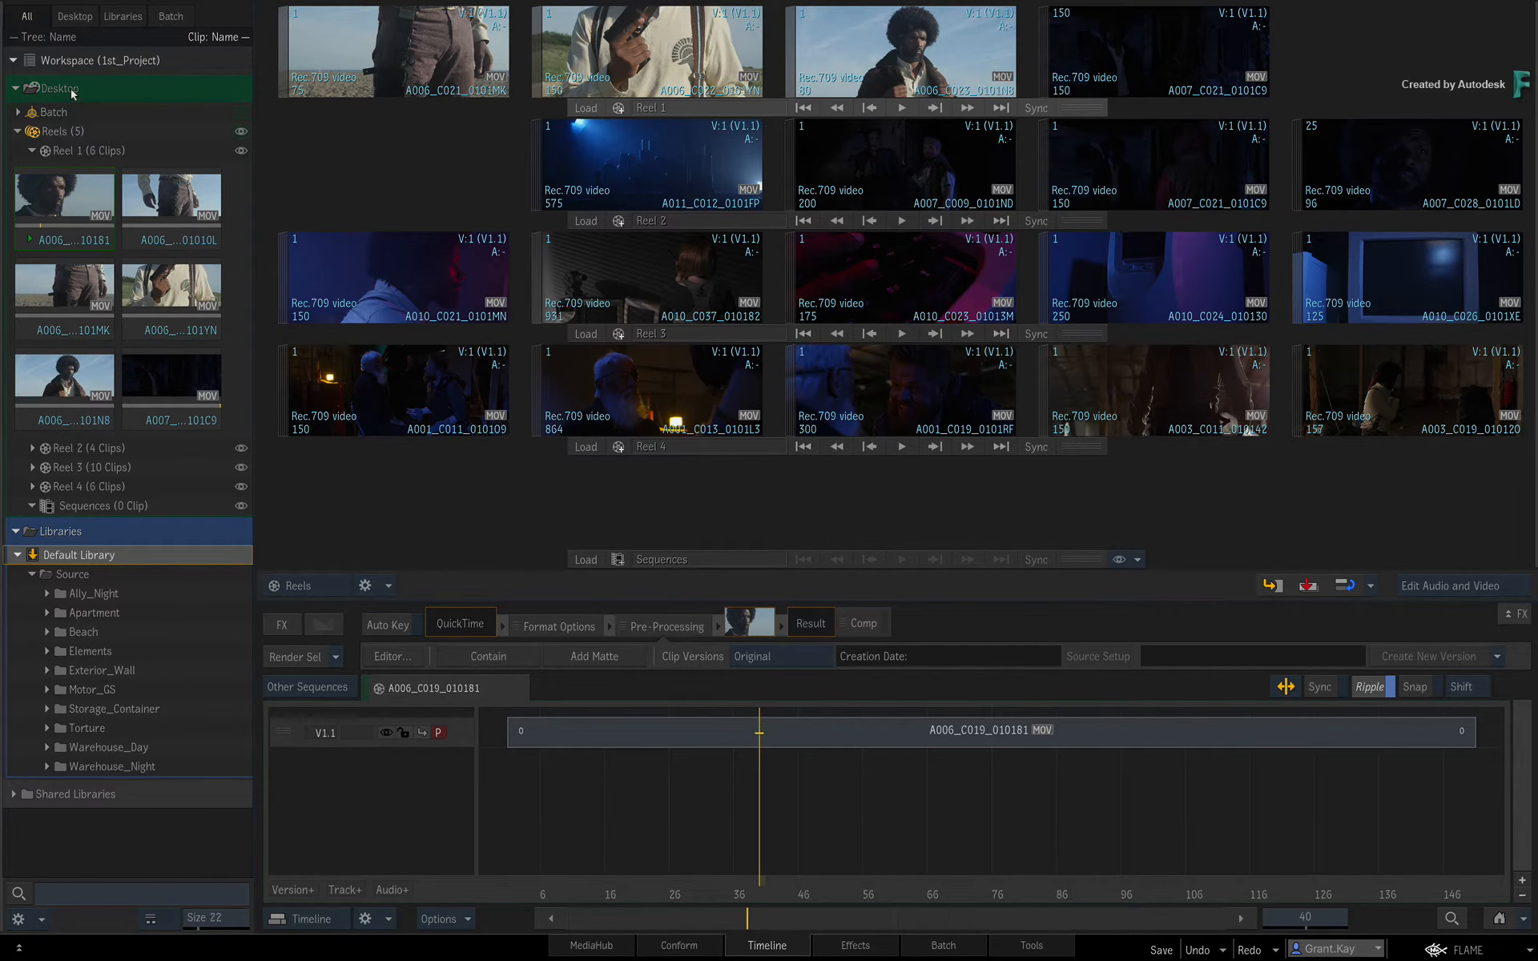
Step: Drag the Desktop into the Default Library and rename the copy Desktop A
{"action": "left_click_drag", "start_coordinate": [61, 88], "coordinate": [93, 550]}
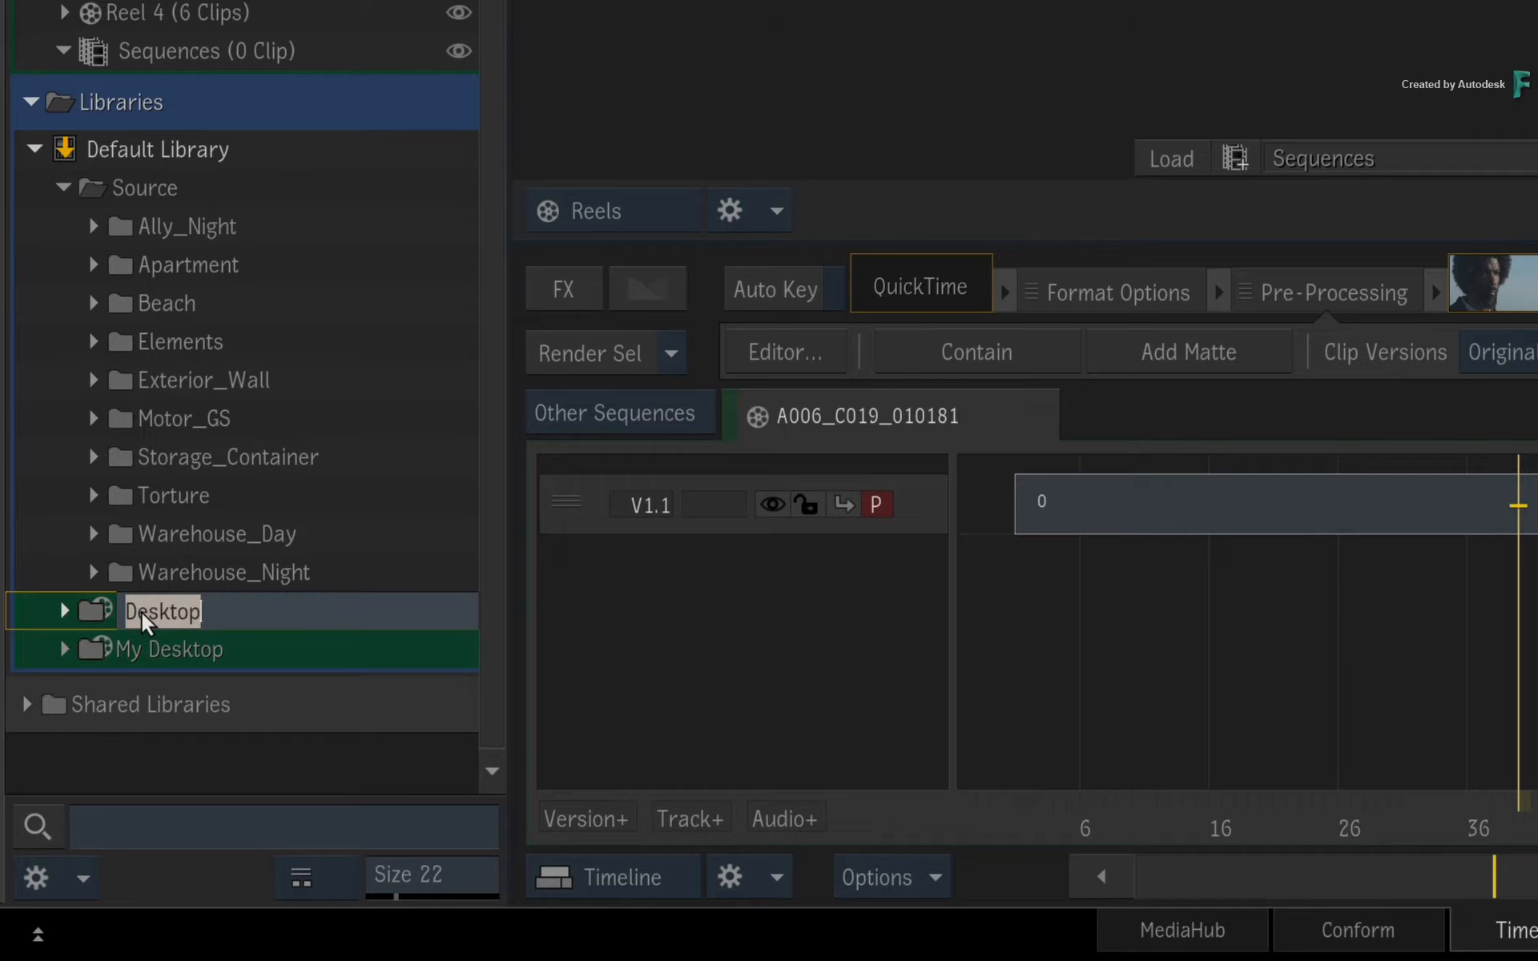
{"action": "type", "text": "A"}
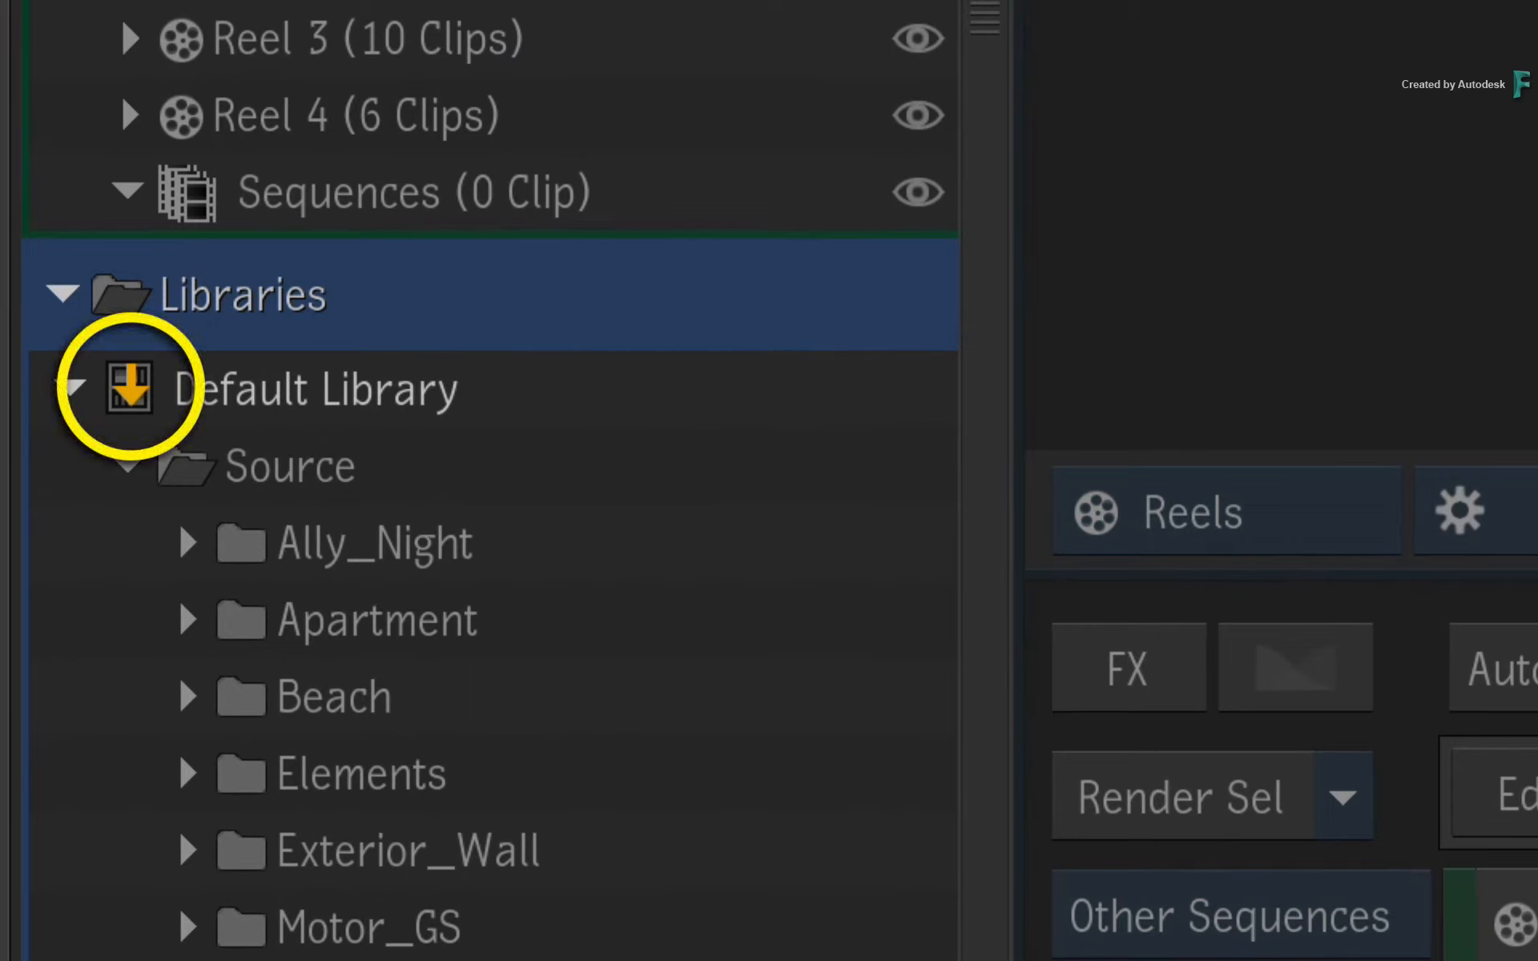
{"action": "left_click", "coordinate": [306, 391]}
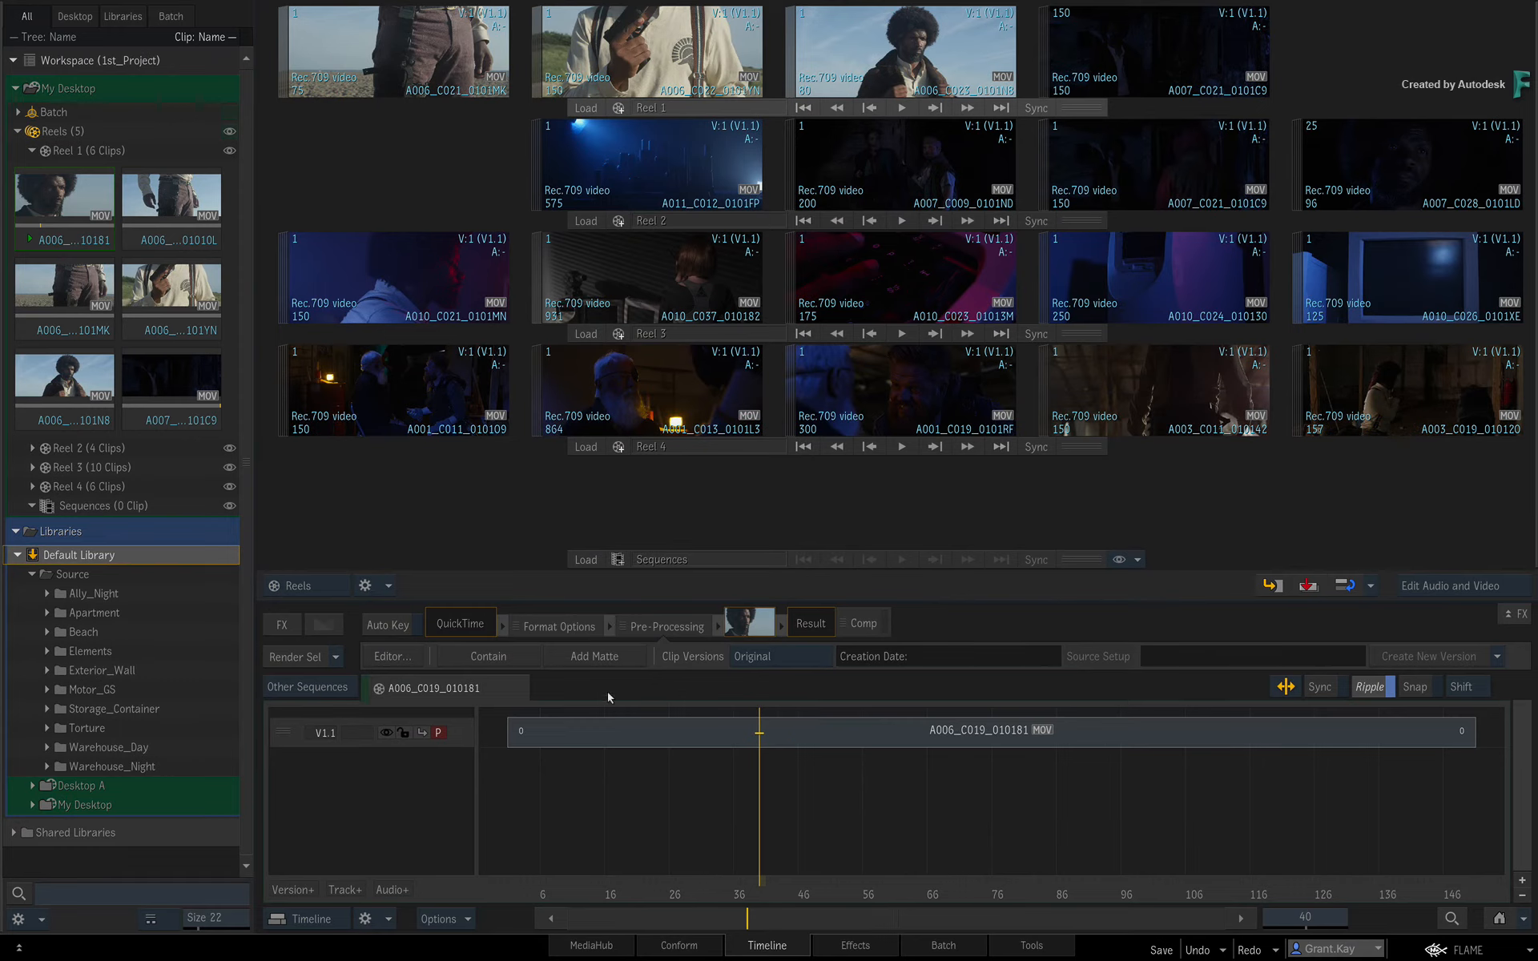
{"action": "left_click", "coordinate": [1158, 946]}
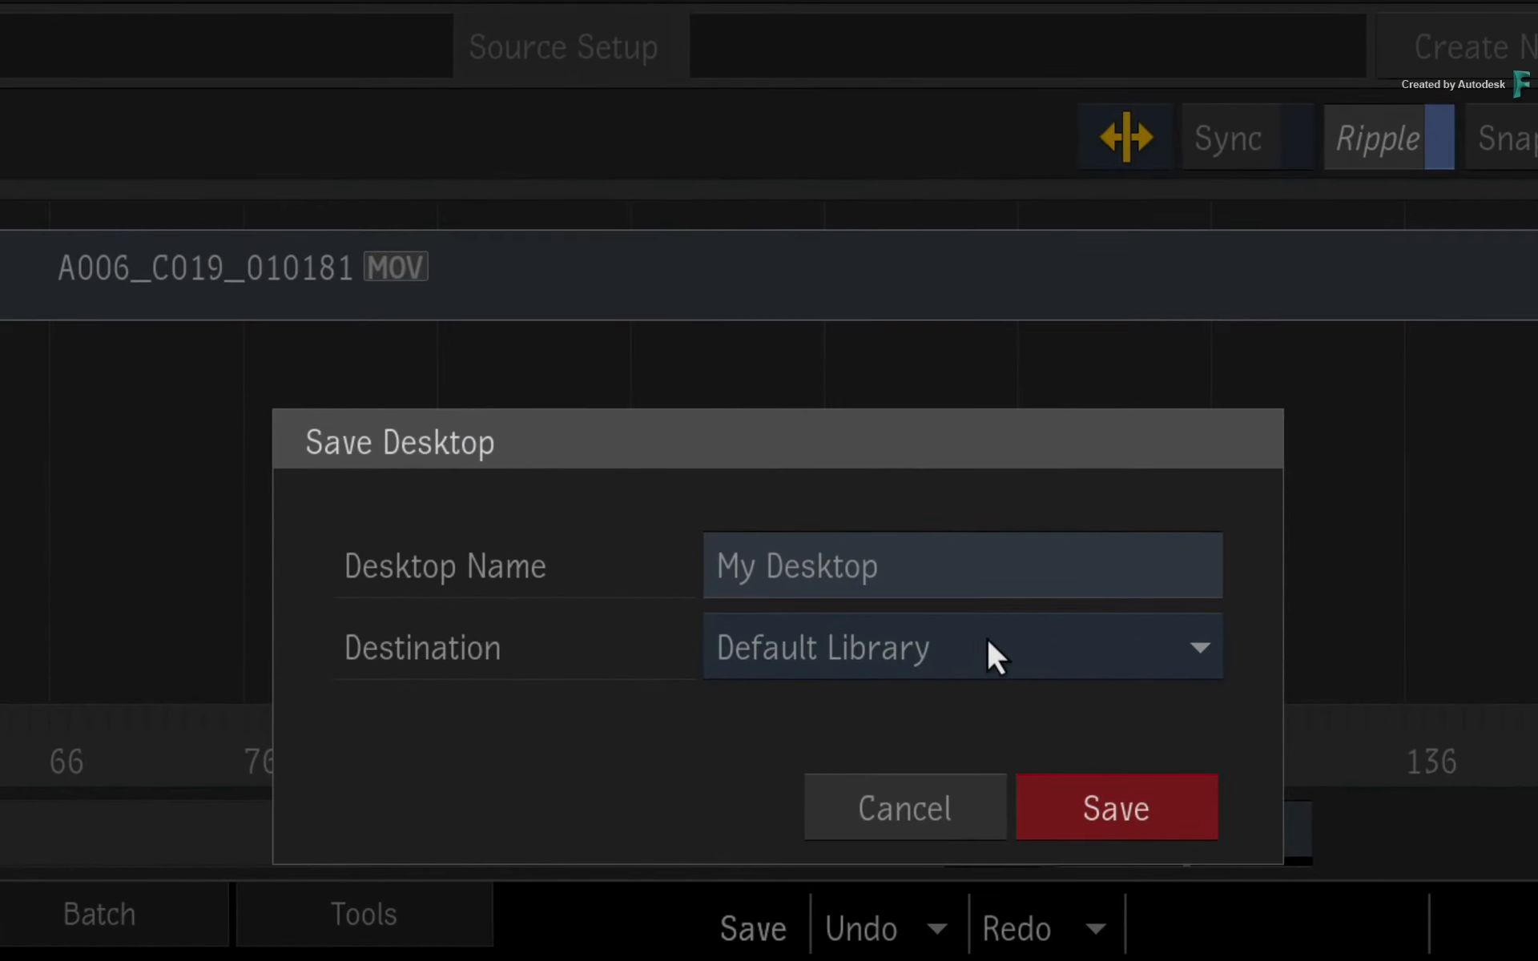
{"action": "mouse_move", "coordinate": [926, 810]}
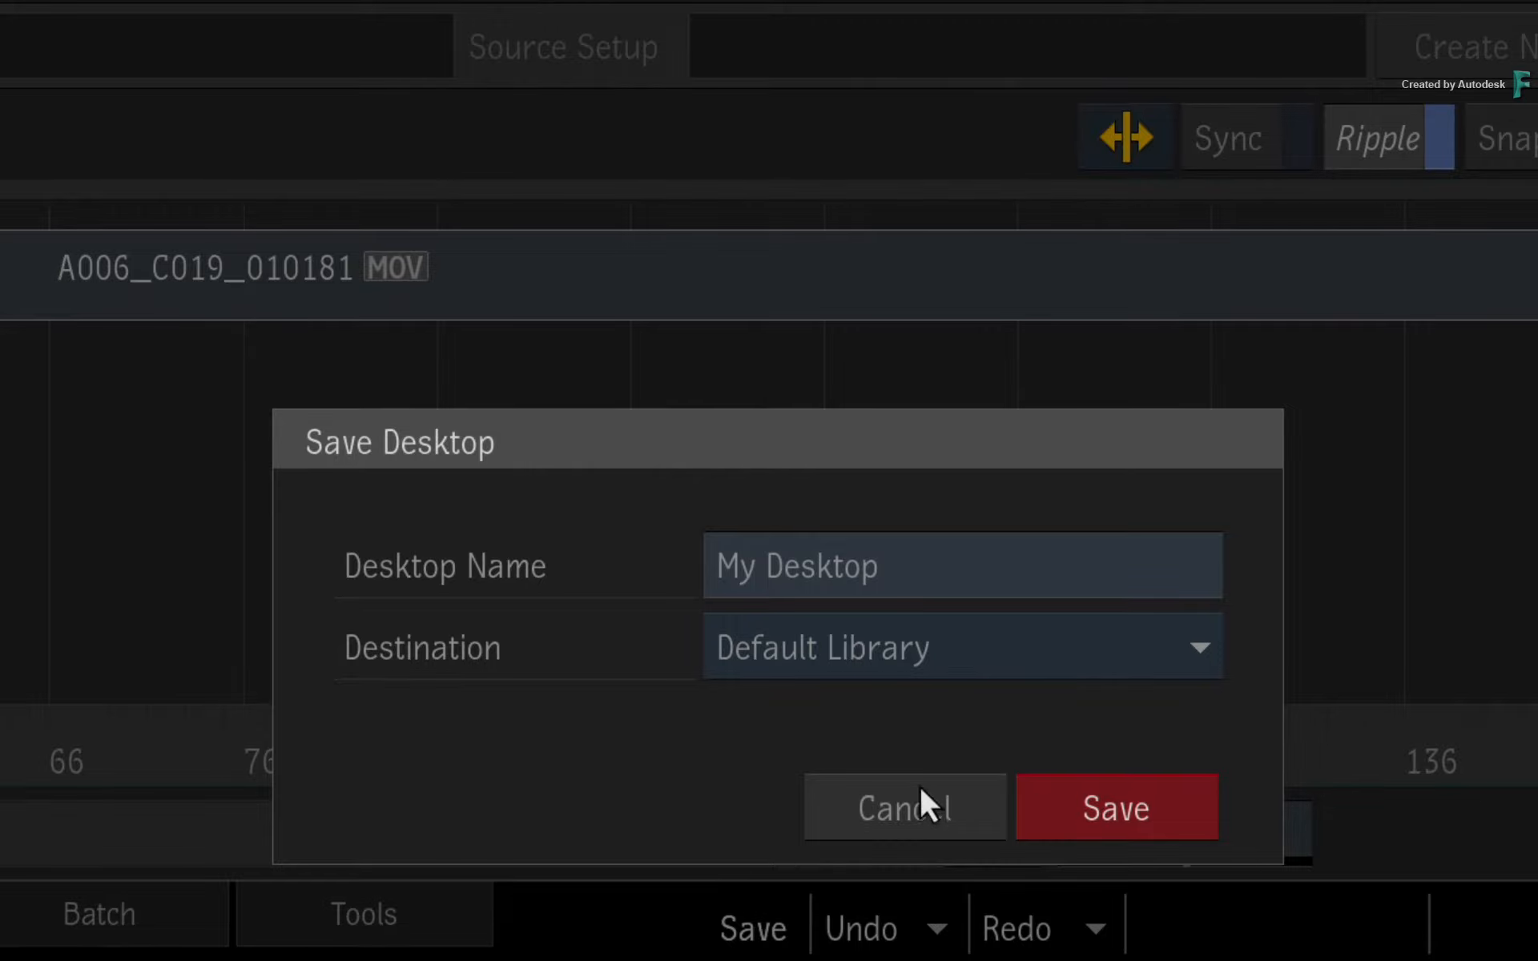
{"action": "left_click", "coordinate": [1115, 807]}
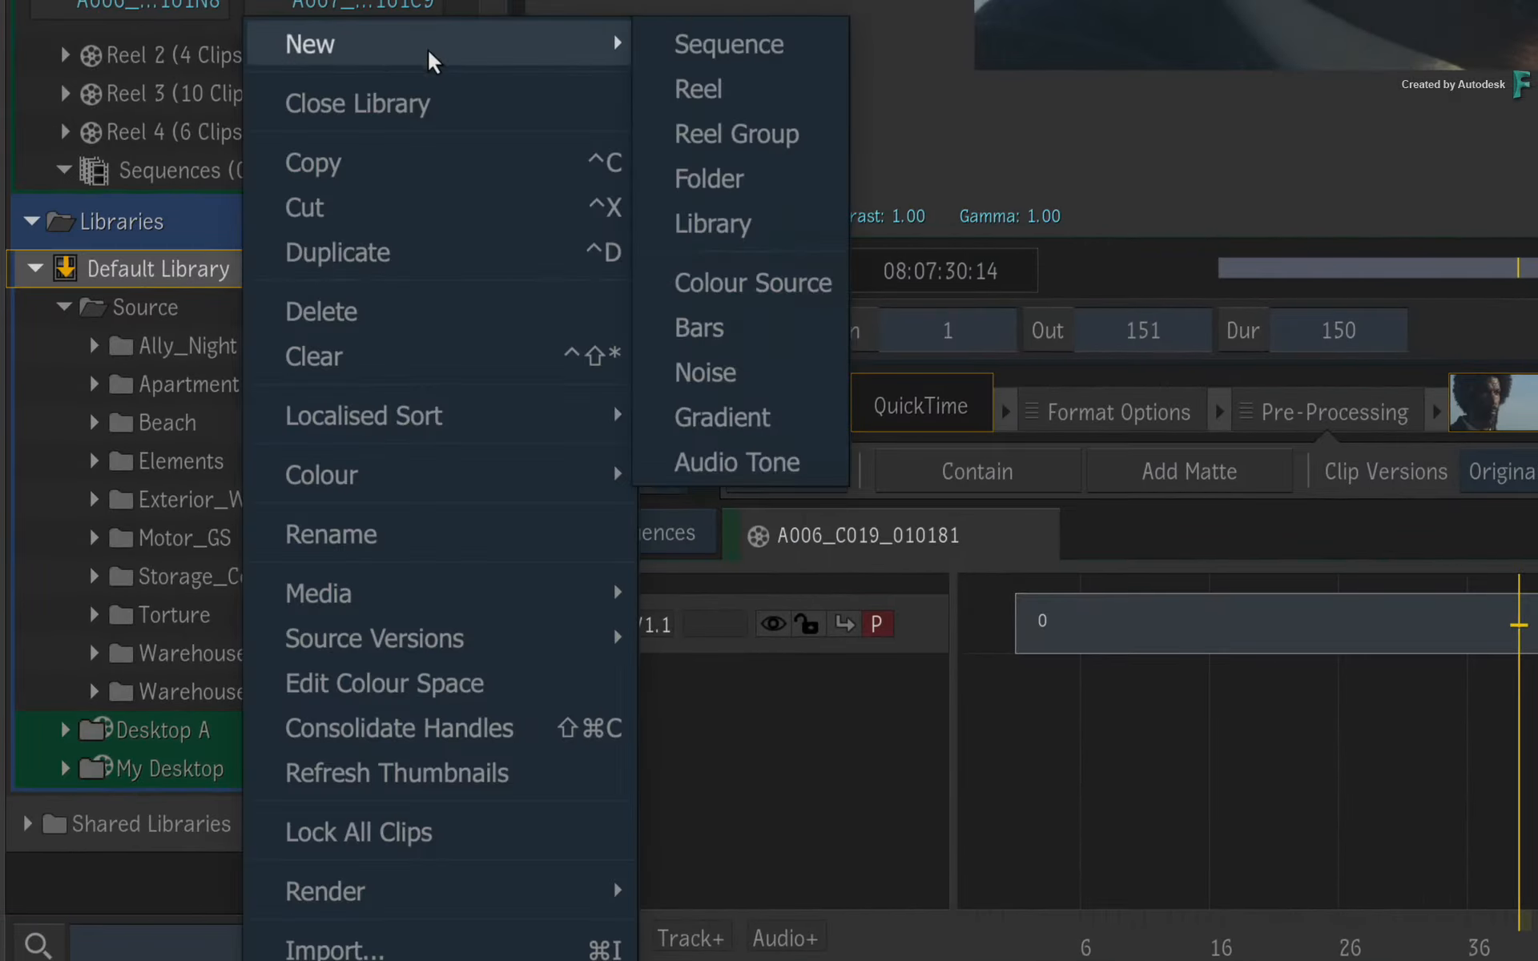
Step: Create a WIP folder in the Default Library and open its options menu
{"action": "left_click", "coordinate": [708, 179]}
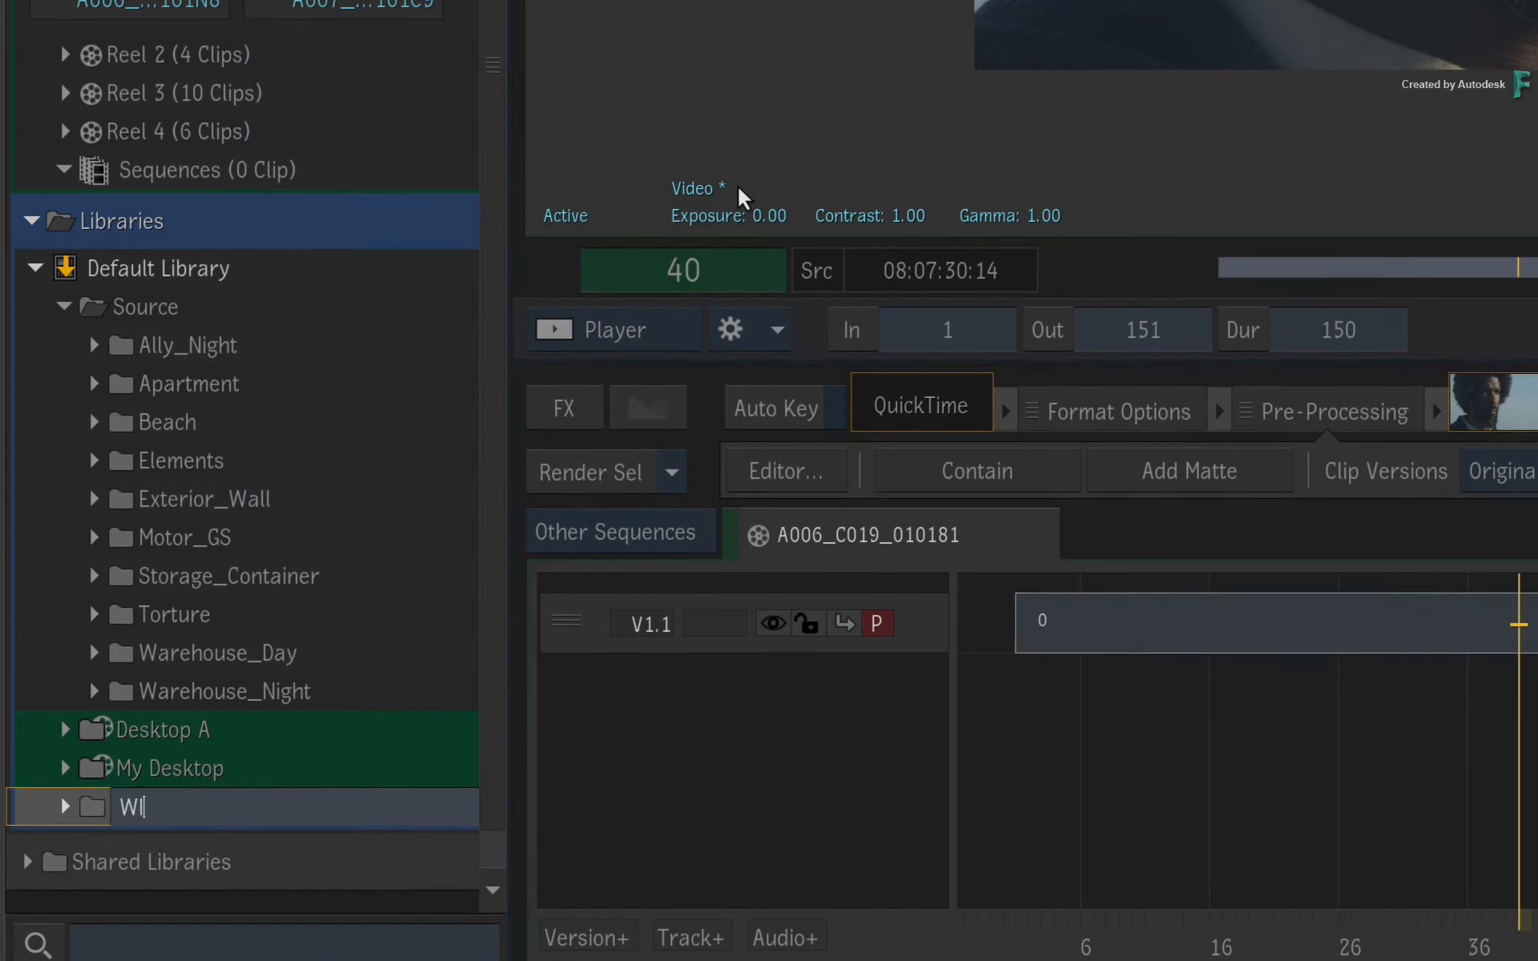
{"action": "right_click", "coordinate": [128, 808]}
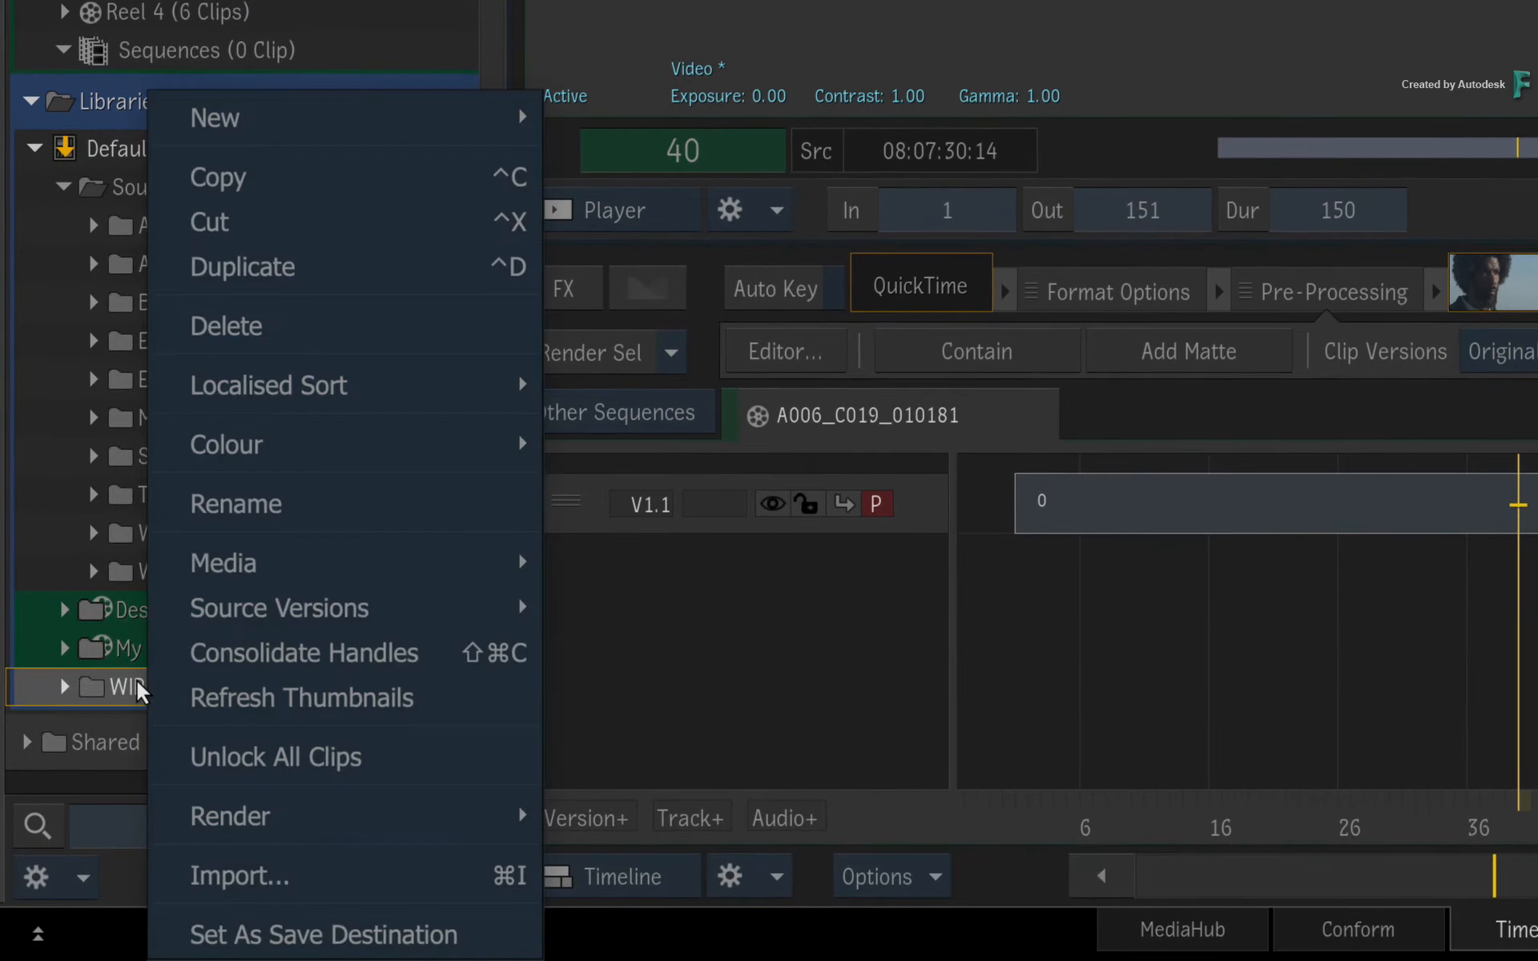
{"action": "mouse_move", "coordinate": [356, 935]}
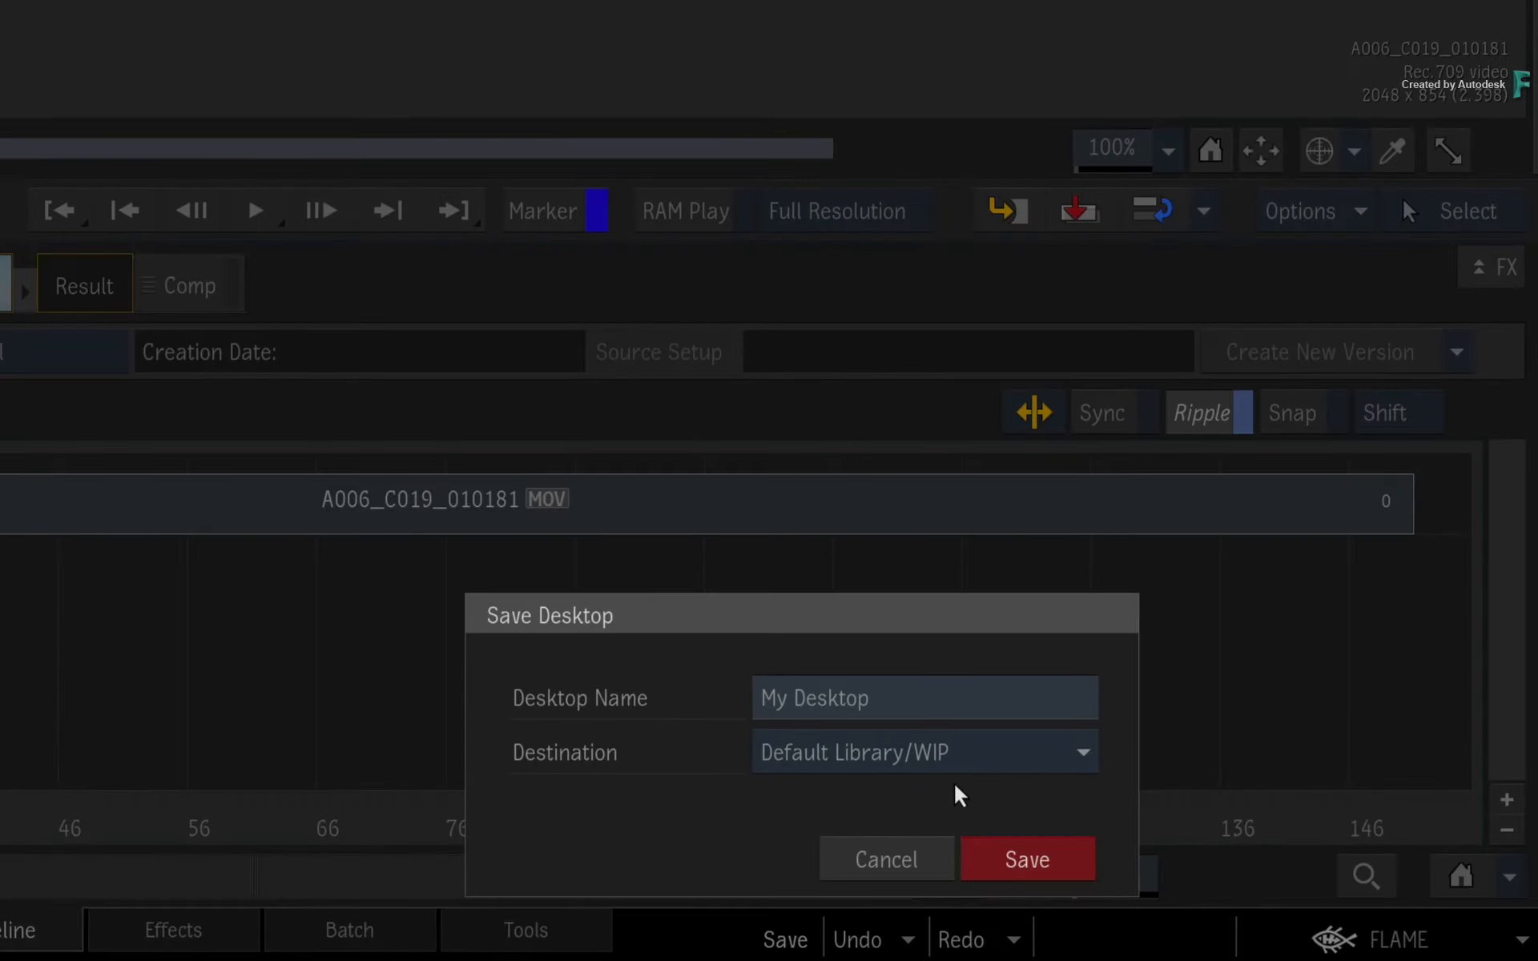
{"action": "mouse_move", "coordinate": [958, 777]}
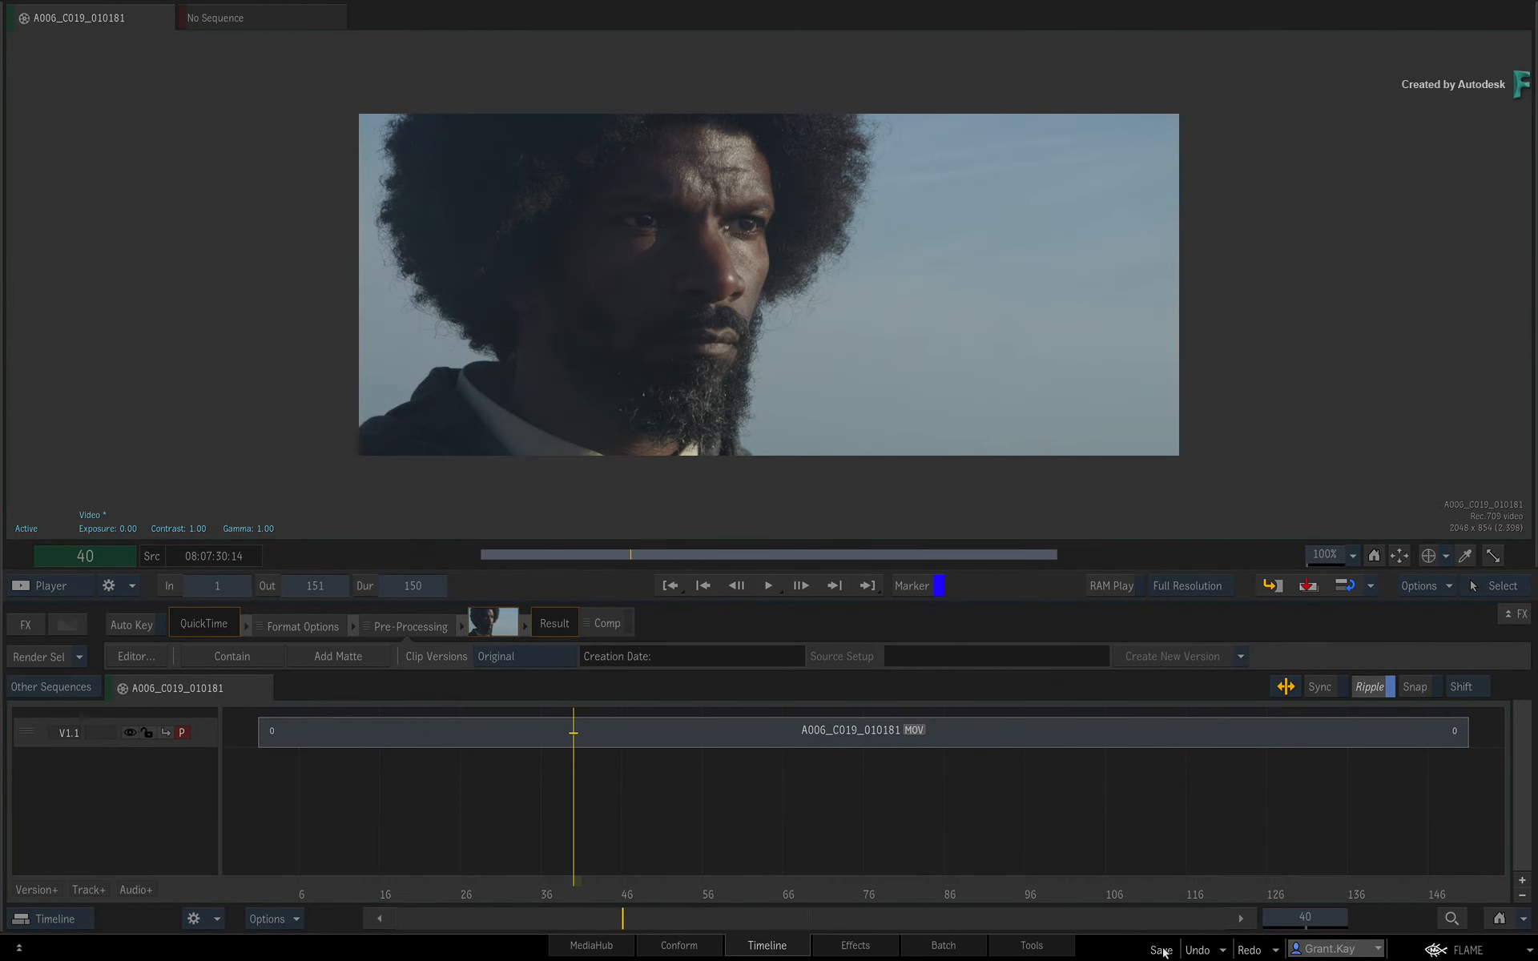
Step: Save My Desktop into the Default Library's WIP folder
{"action": "left_click", "coordinate": [1161, 950]}
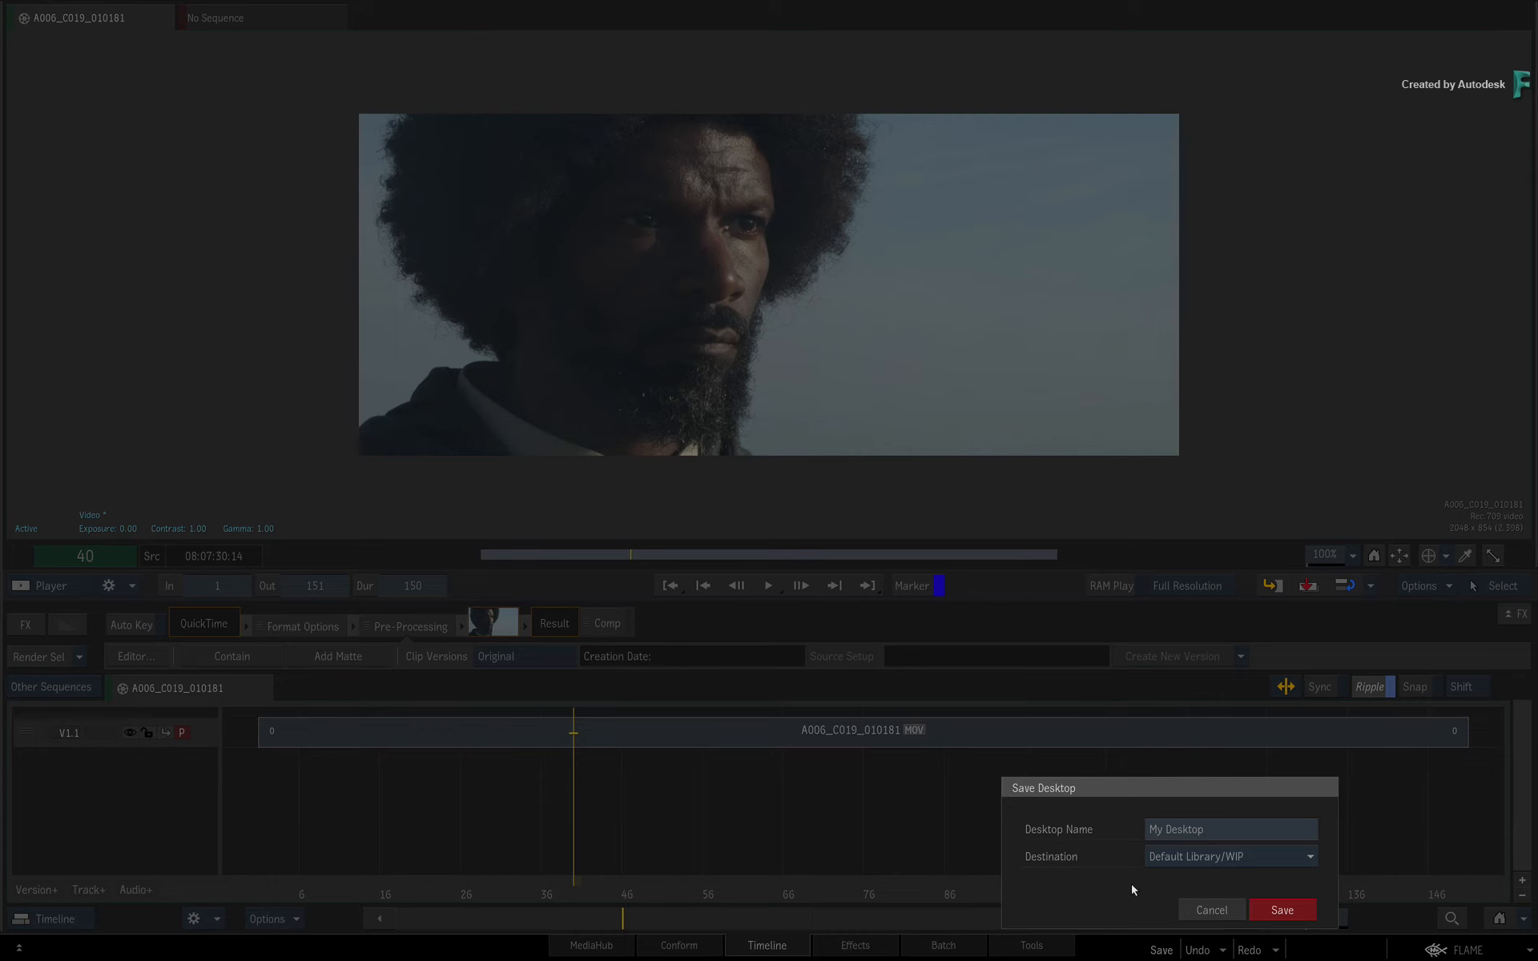
{"action": "left_click", "coordinate": [1282, 910]}
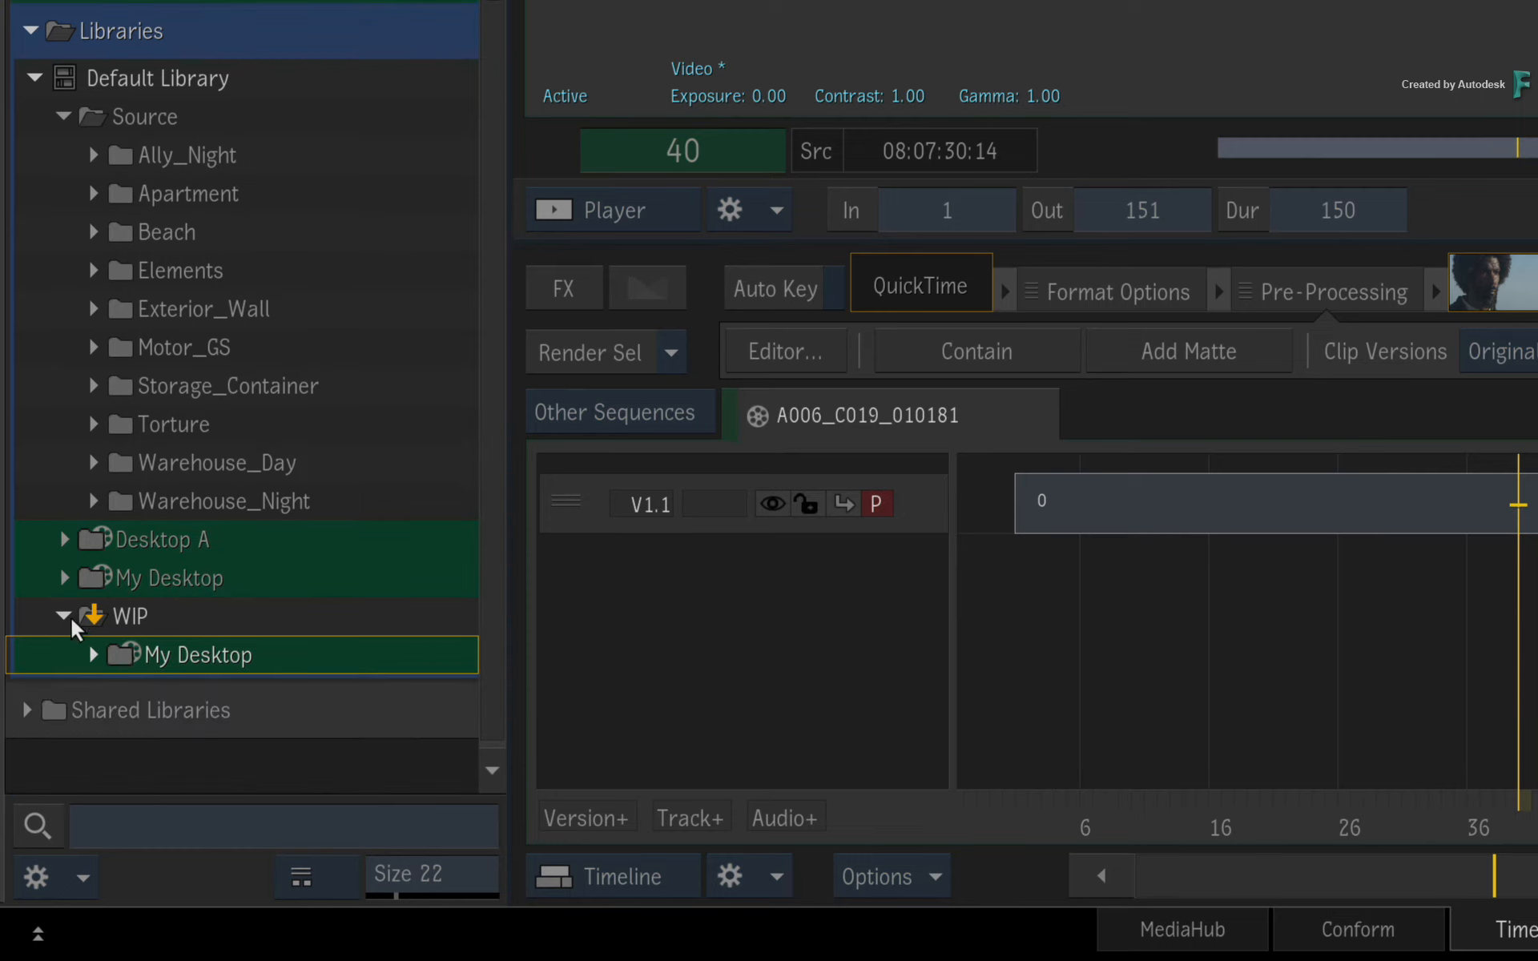
Step: Collapse the WIP folder holding My Desktop in the Media Panel's Default Library
{"action": "left_click", "coordinate": [64, 616]}
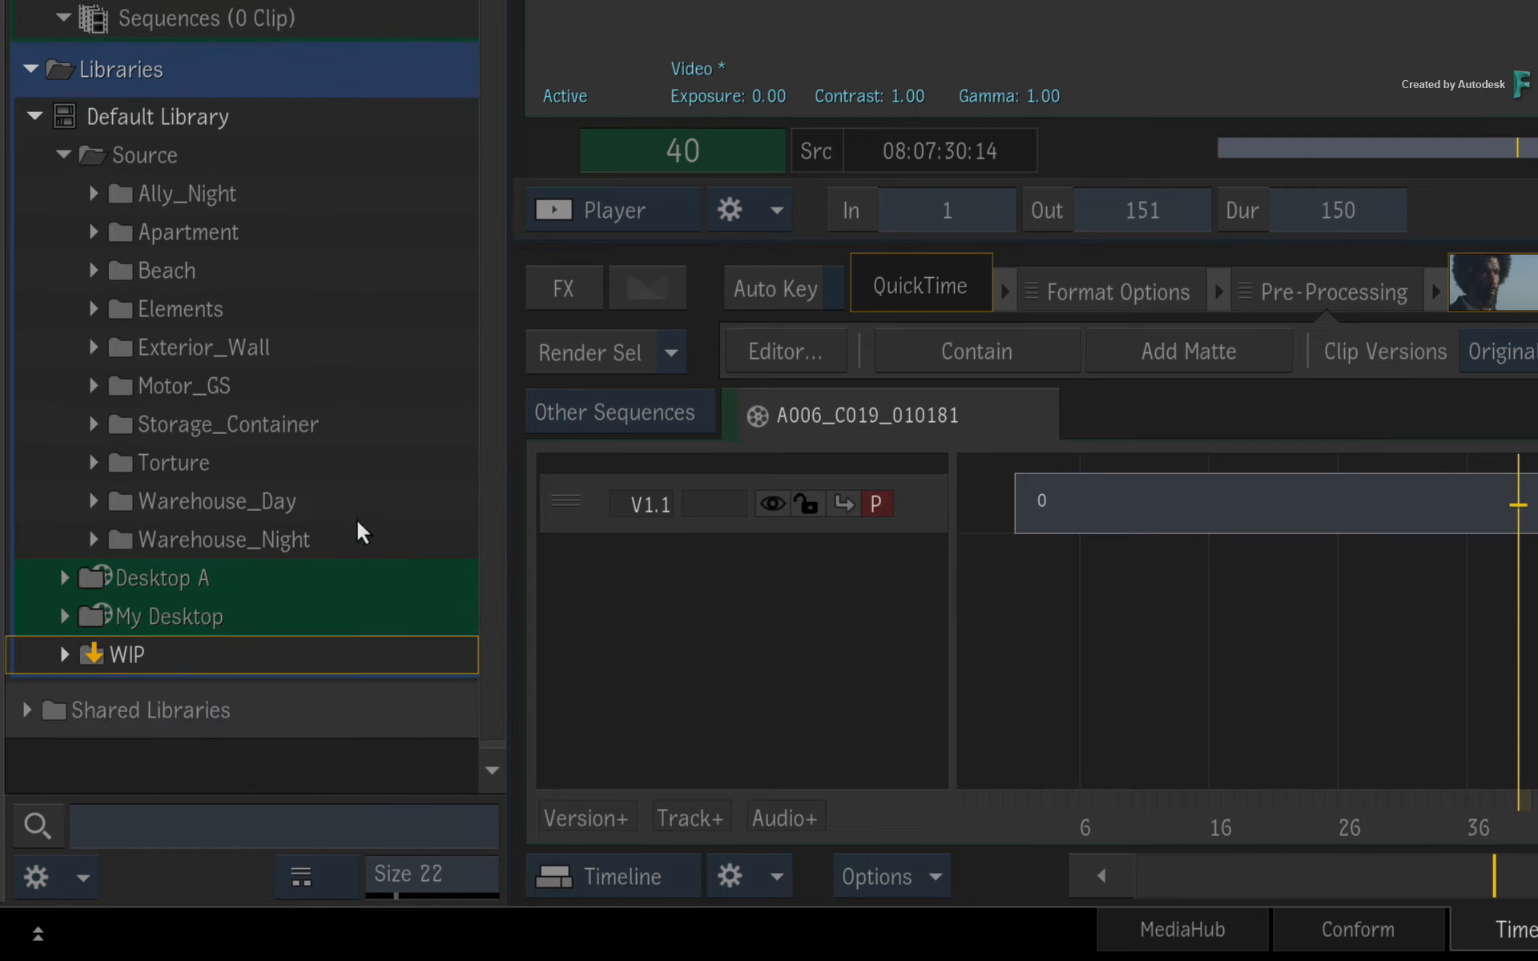